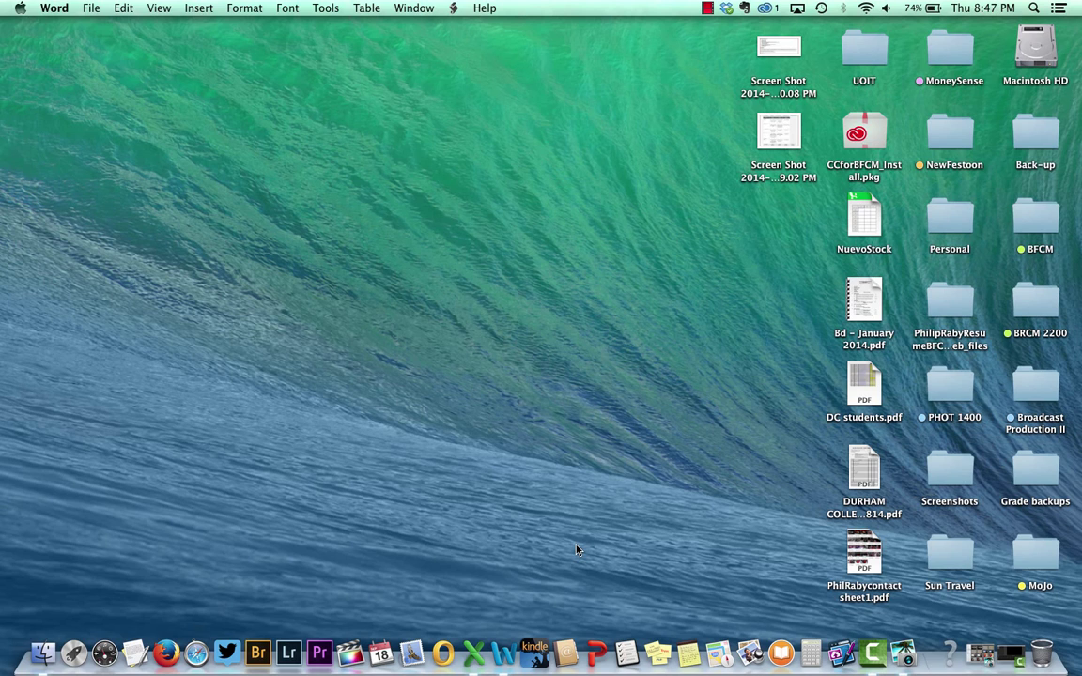
pyautogui.moveTo(417, 533)
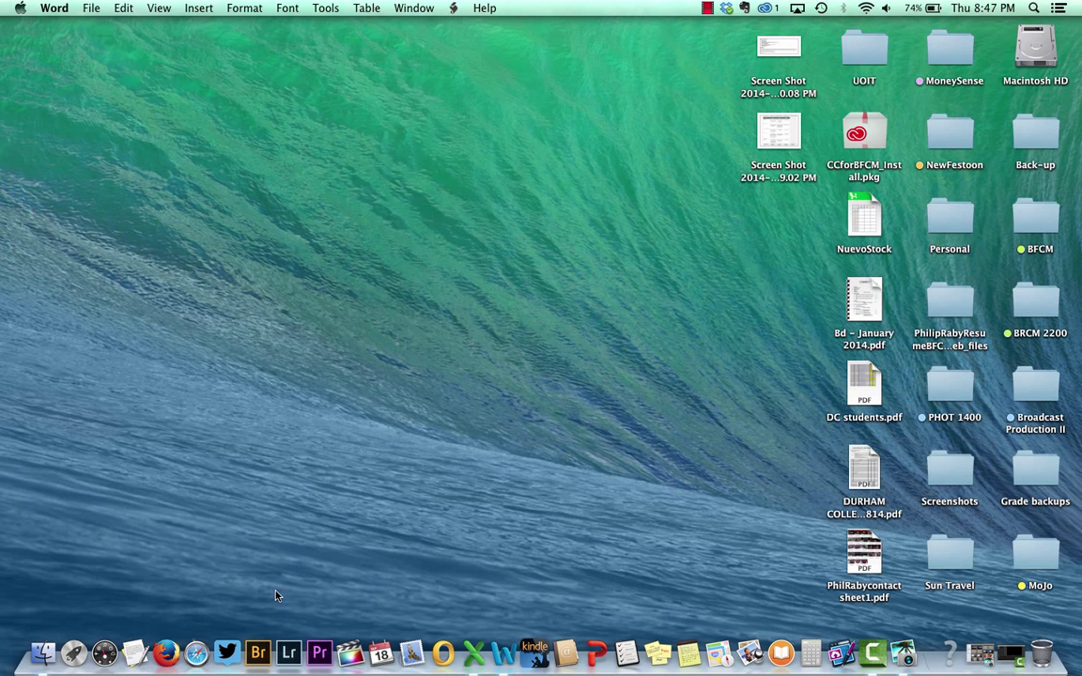
pyautogui.moveTo(259, 646)
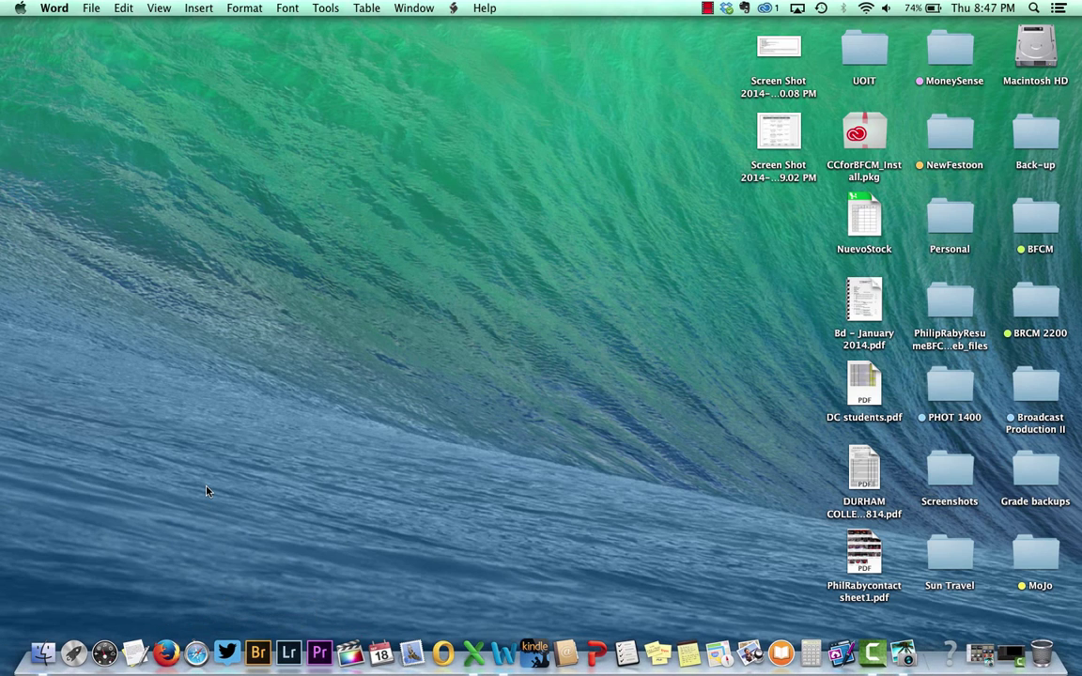
pyautogui.moveTo(58, 622)
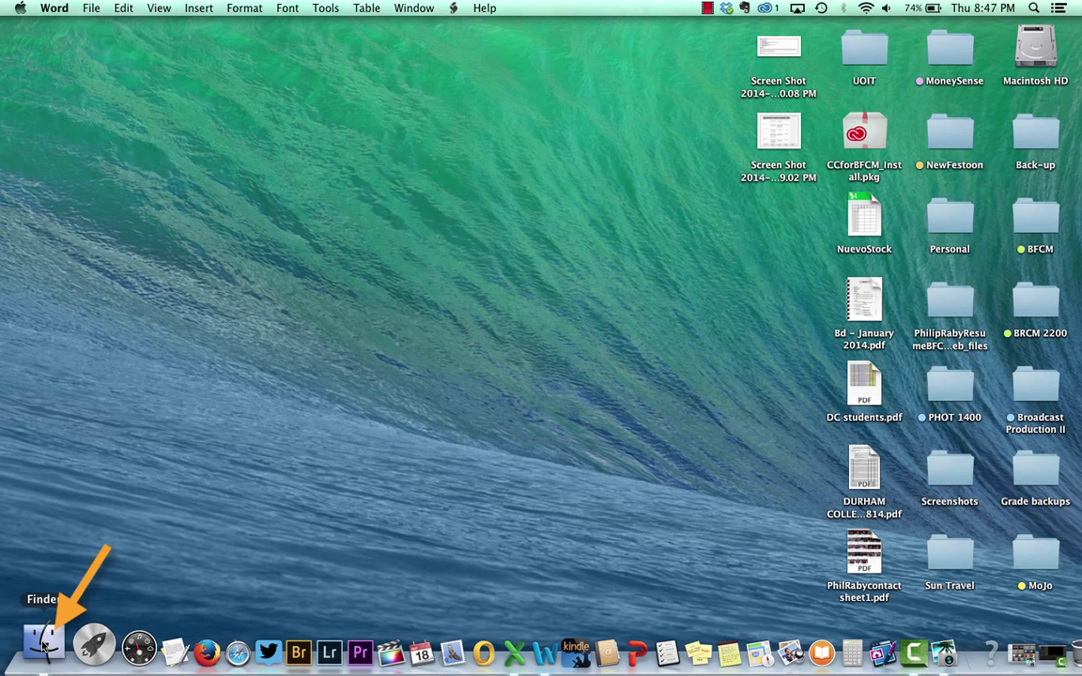
# - Launch Adobe Bridge CC from its folder inside Applications
pyautogui.click(43, 644)
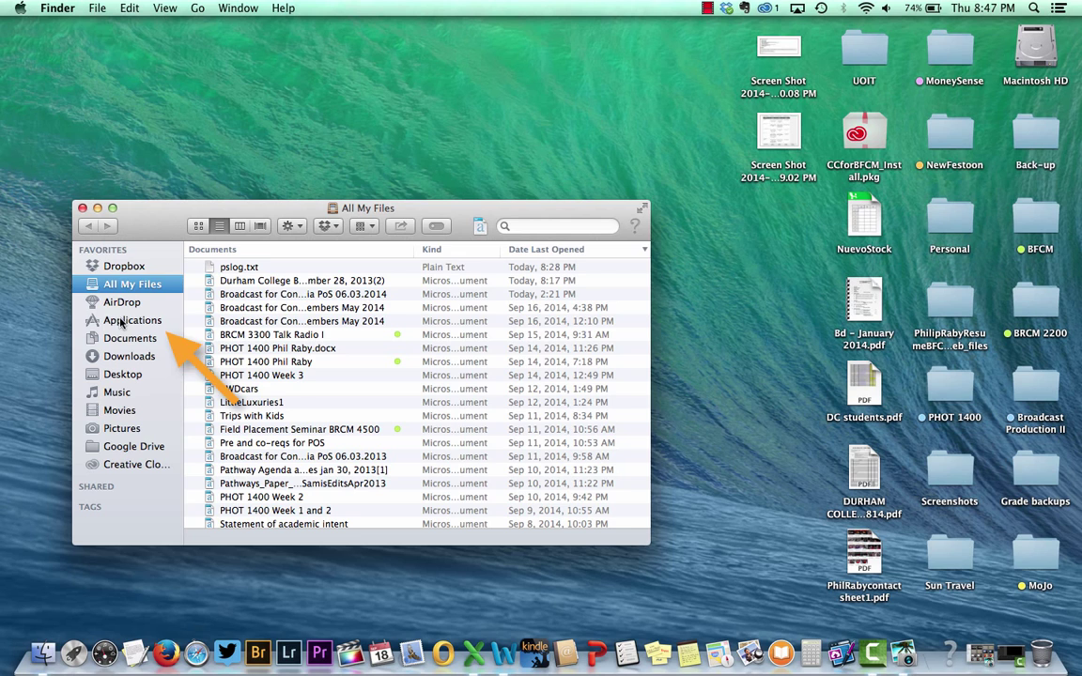
pyautogui.click(131, 319)
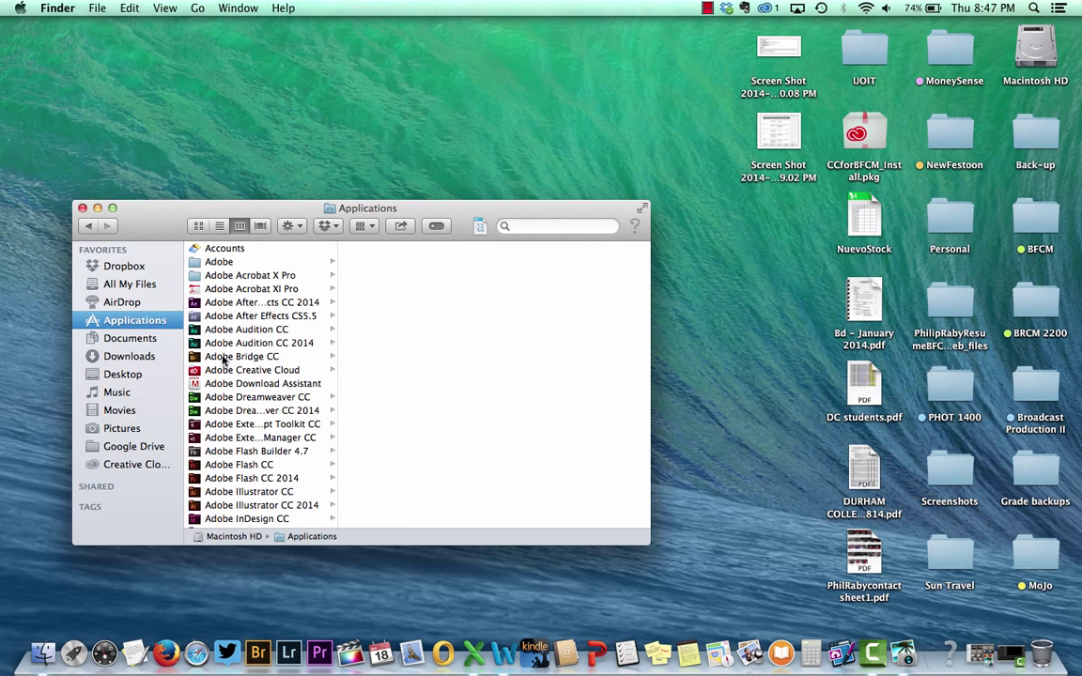
pyautogui.click(242, 357)
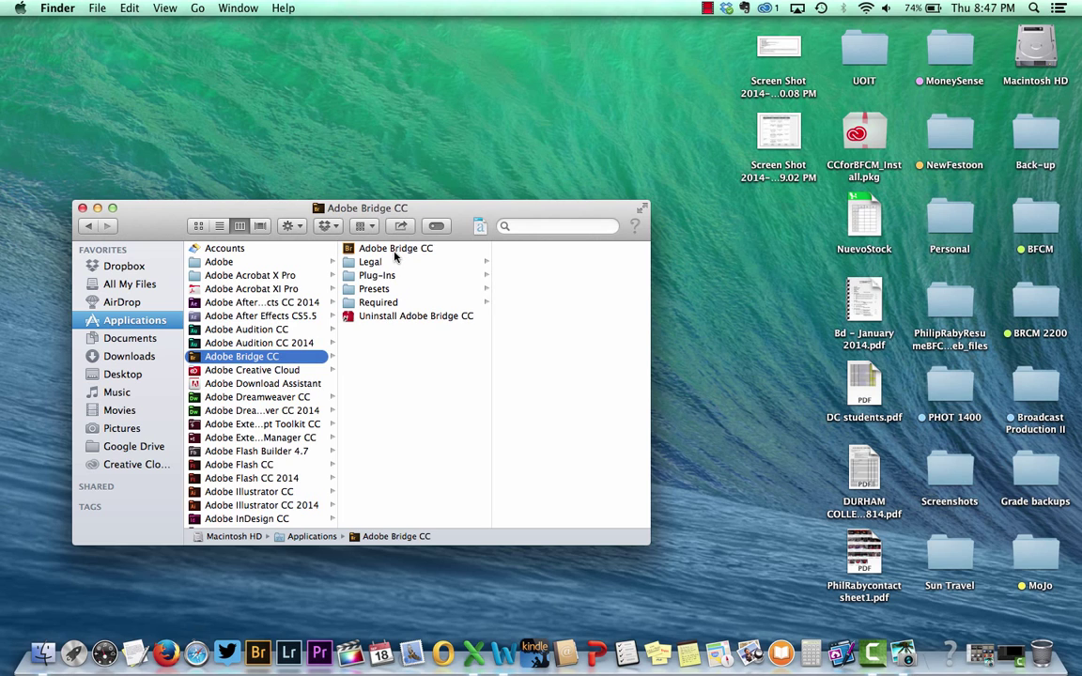
pyautogui.click(395, 248)
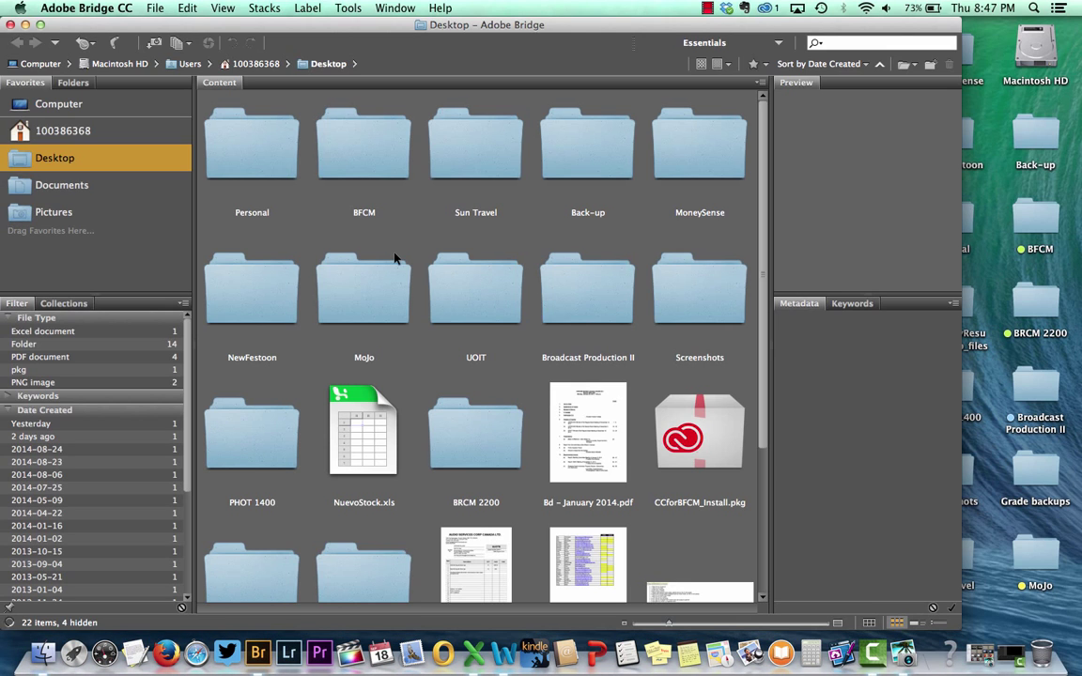
pyautogui.moveTo(345, 223)
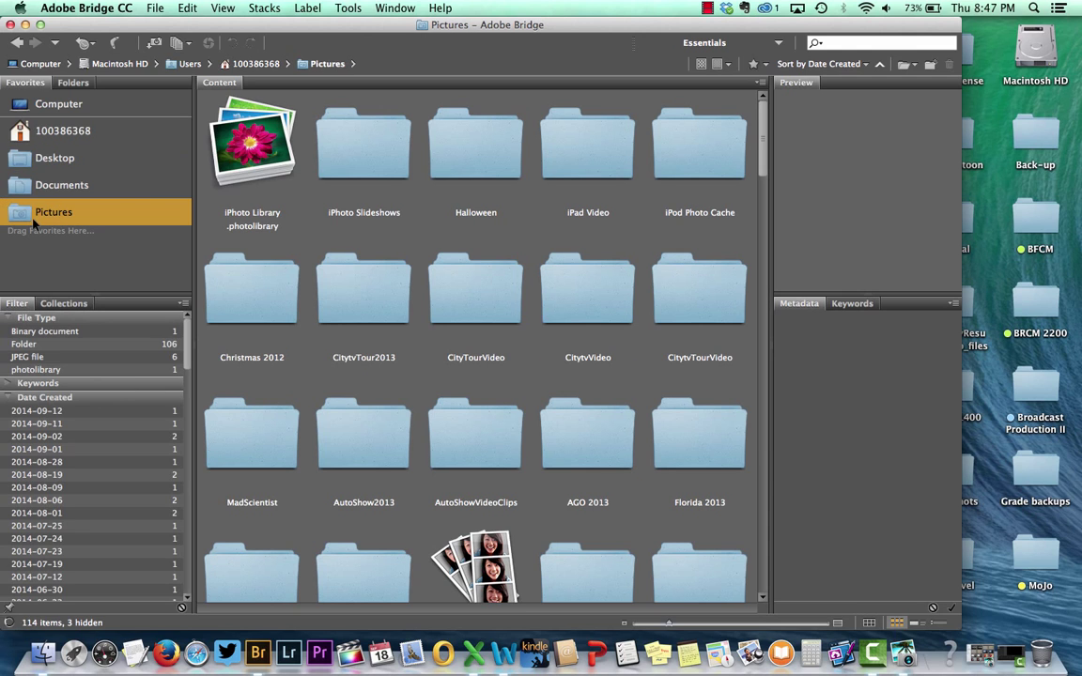
pyautogui.moveTo(497, 325)
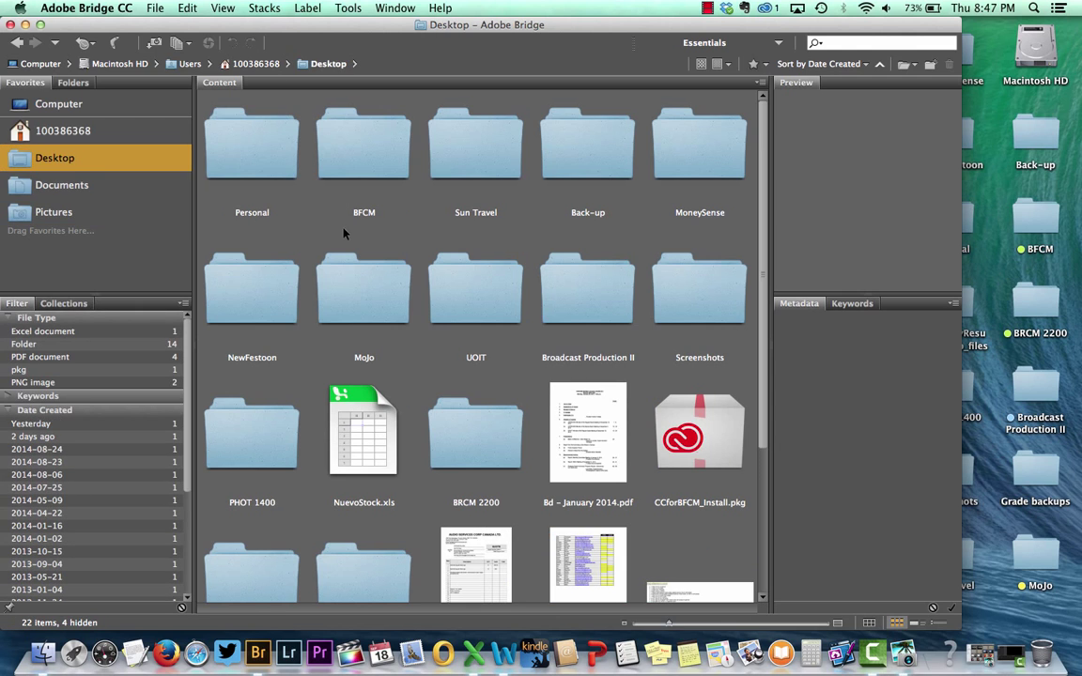
pyautogui.moveTo(146, 214)
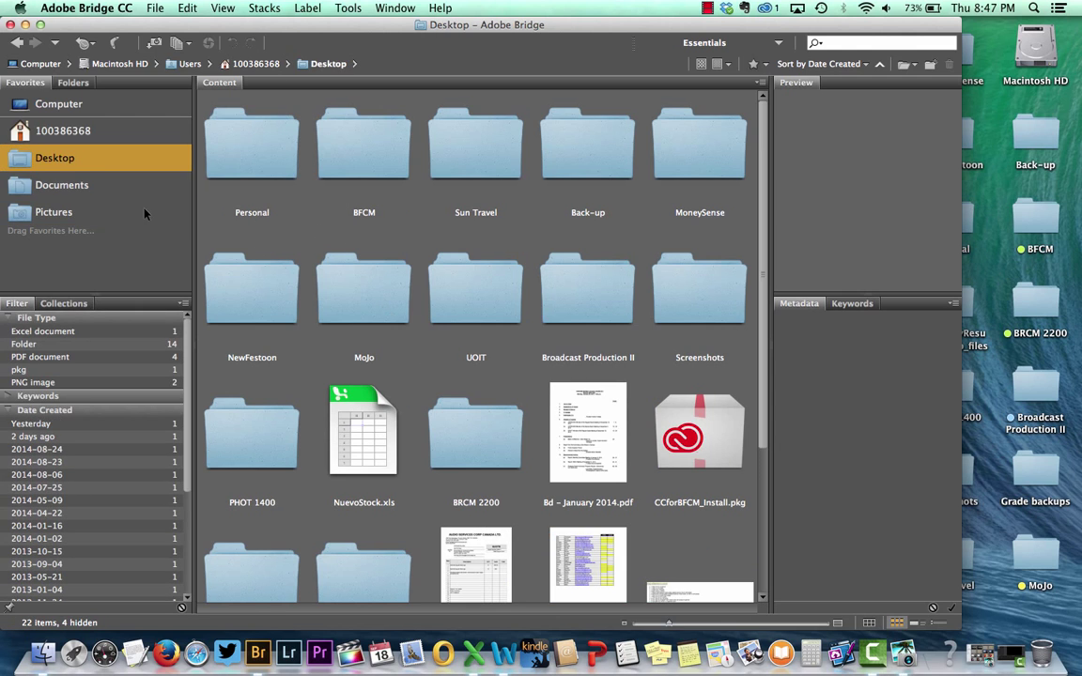
# - Show the Pictures folder from Bridge's Favorites panel
pyautogui.click(53, 210)
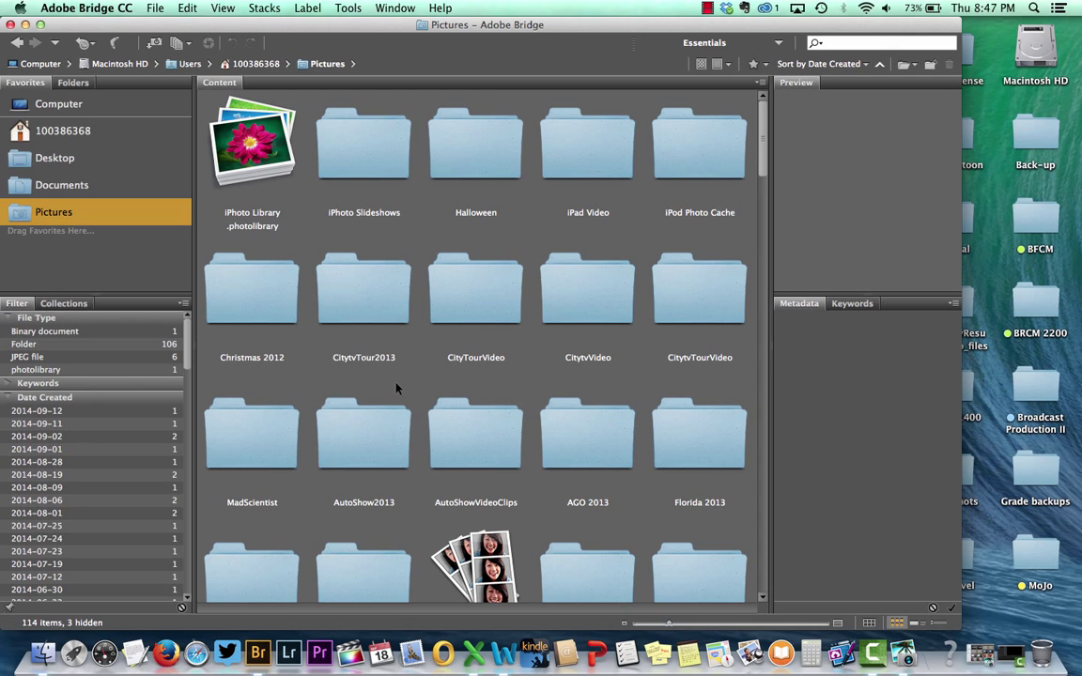
# - Open AutoShow2013, select all its photos, then narrow the selection to DSC_0012.JPG
pyautogui.doubleClick(365, 432)
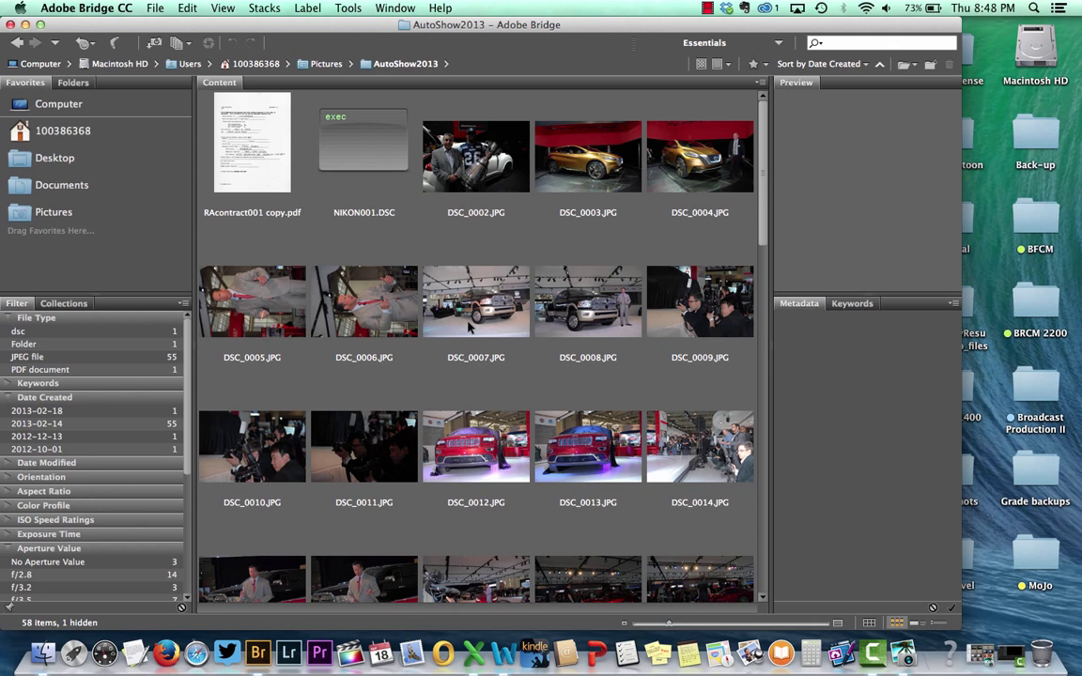
pyautogui.click(477, 300)
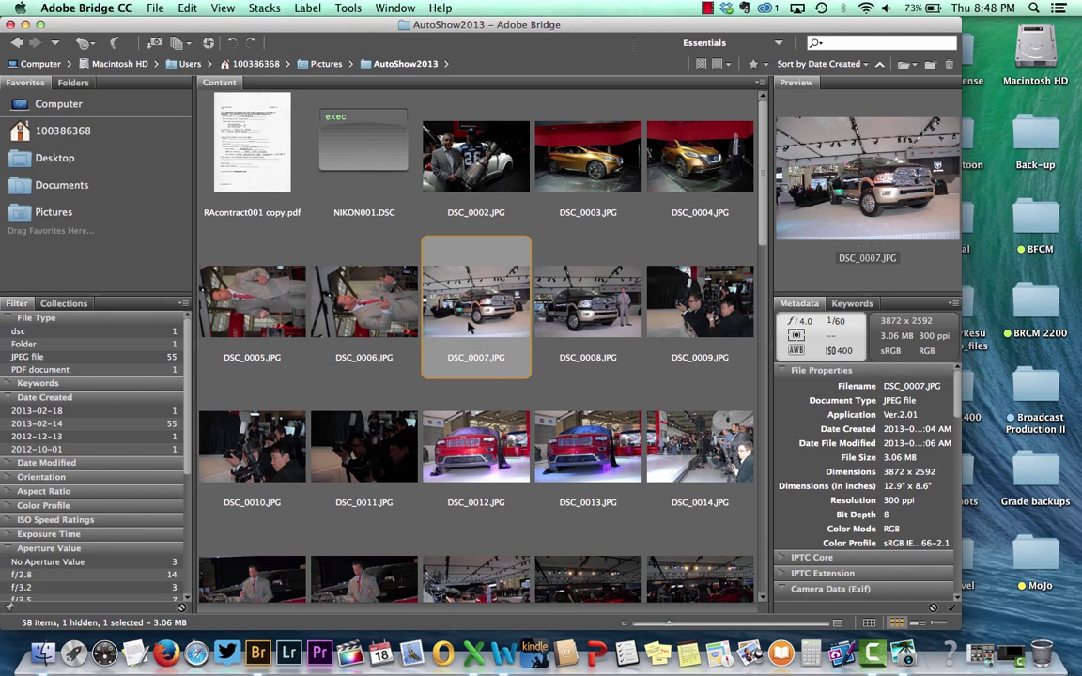
pyautogui.press('cmd+a')
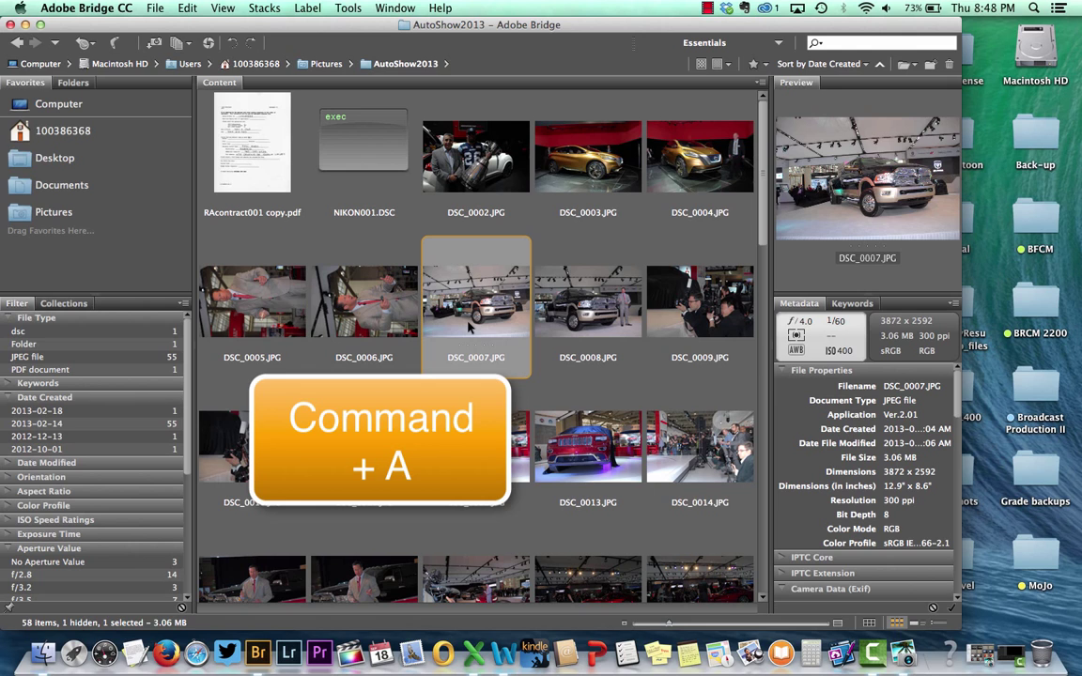
pyautogui.press('cmd+a')
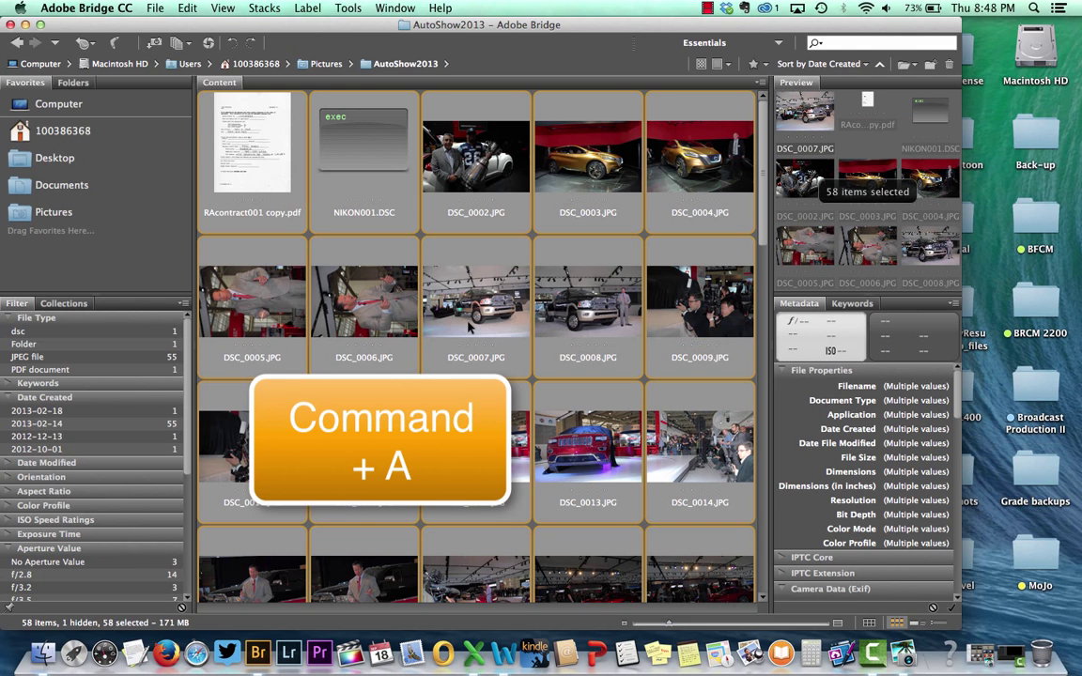
pyautogui.moveTo(470, 329)
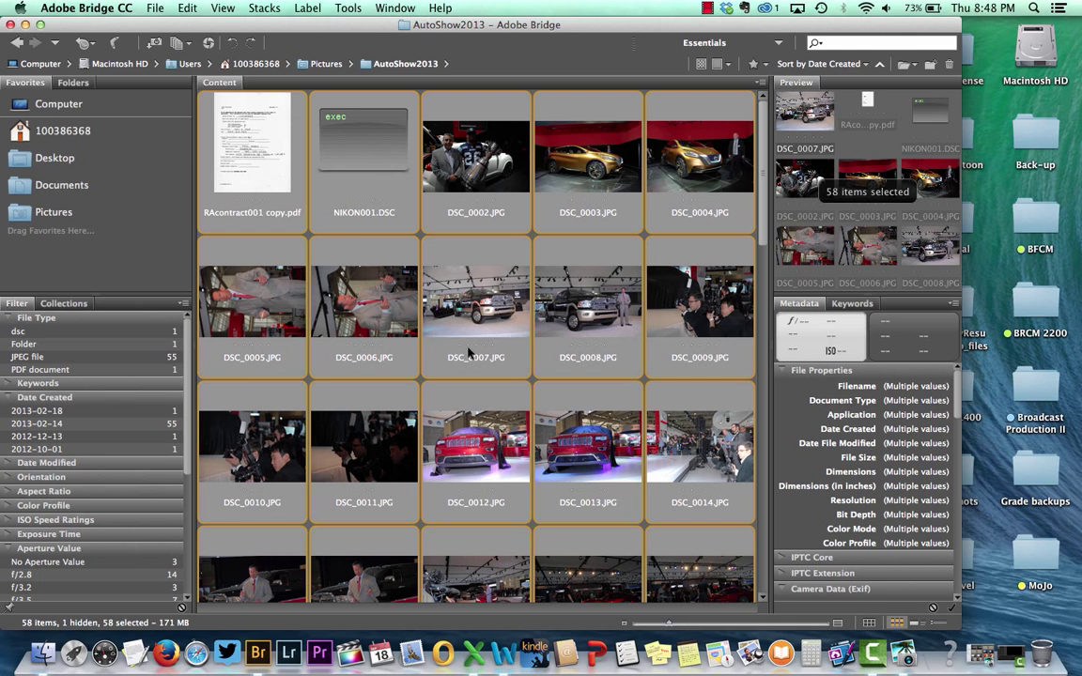
pyautogui.click(475, 447)
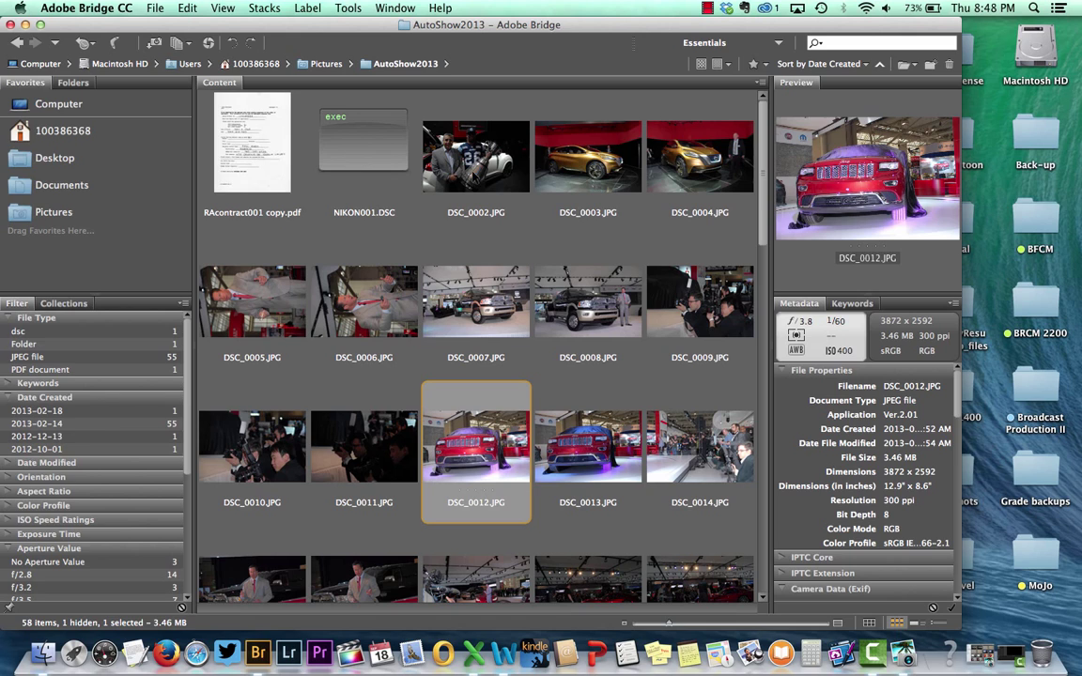
pyautogui.moveTo(473, 241)
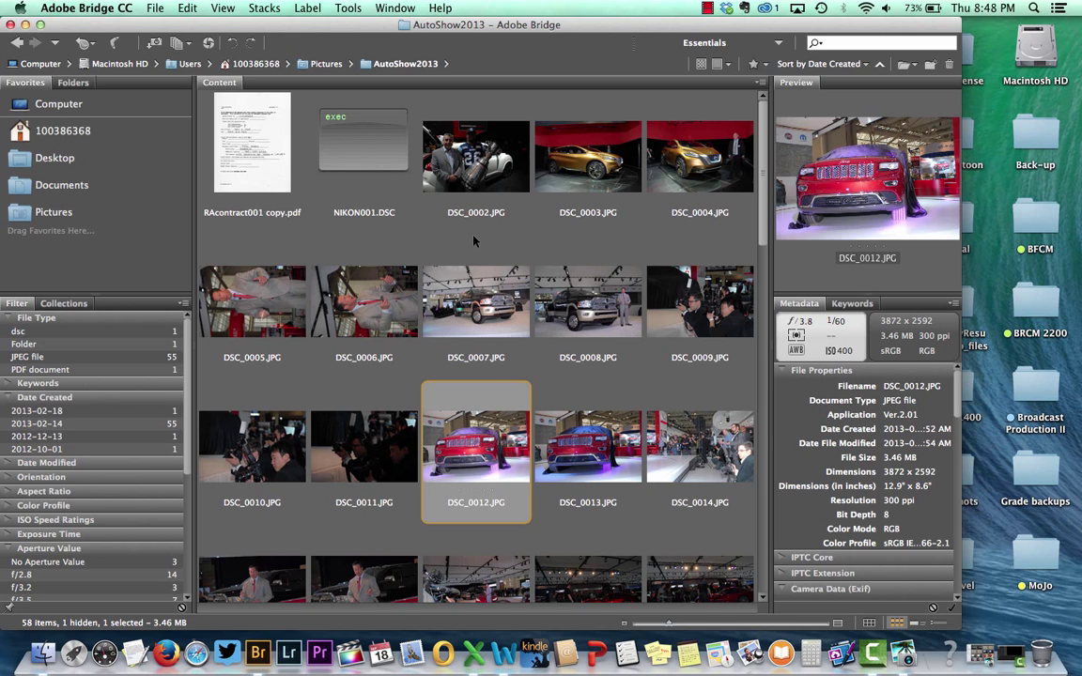
pyautogui.moveTo(484, 205)
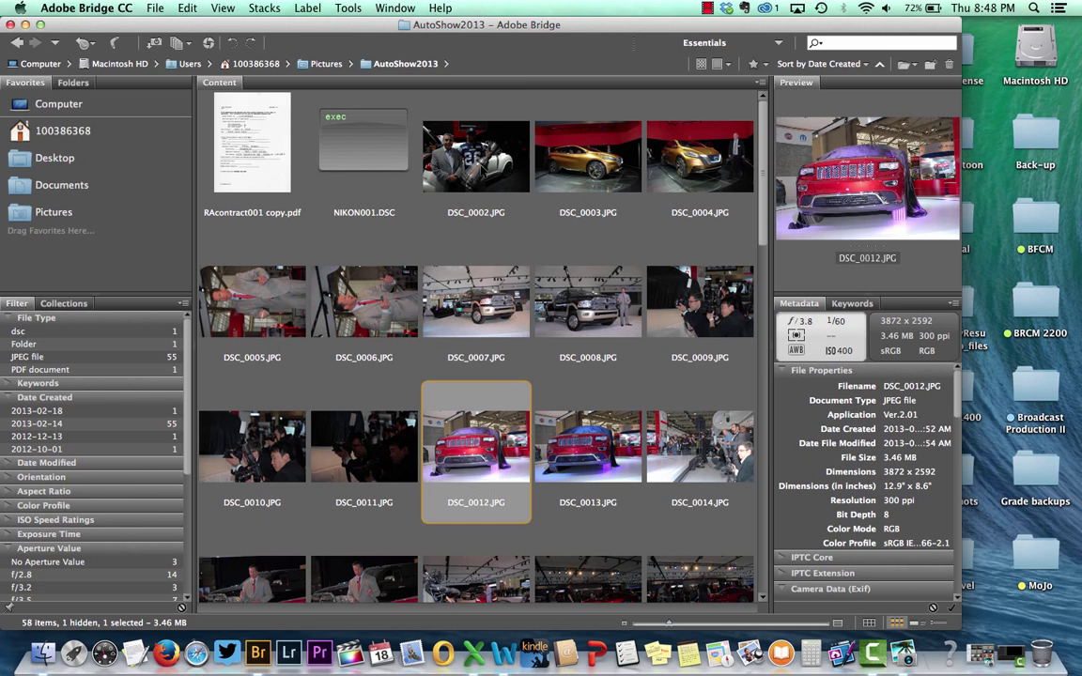
# - Try several multi-photo selections among the auto show thumbnails, ending on DSC_0002
pyautogui.click(588, 157)
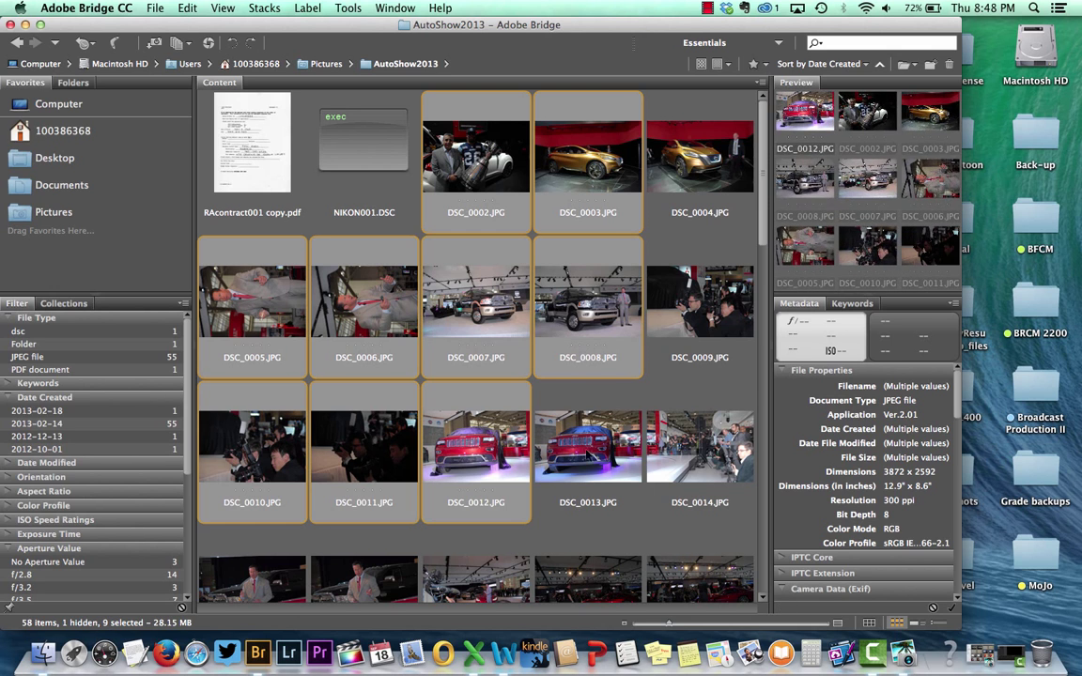
pyautogui.click(587, 445)
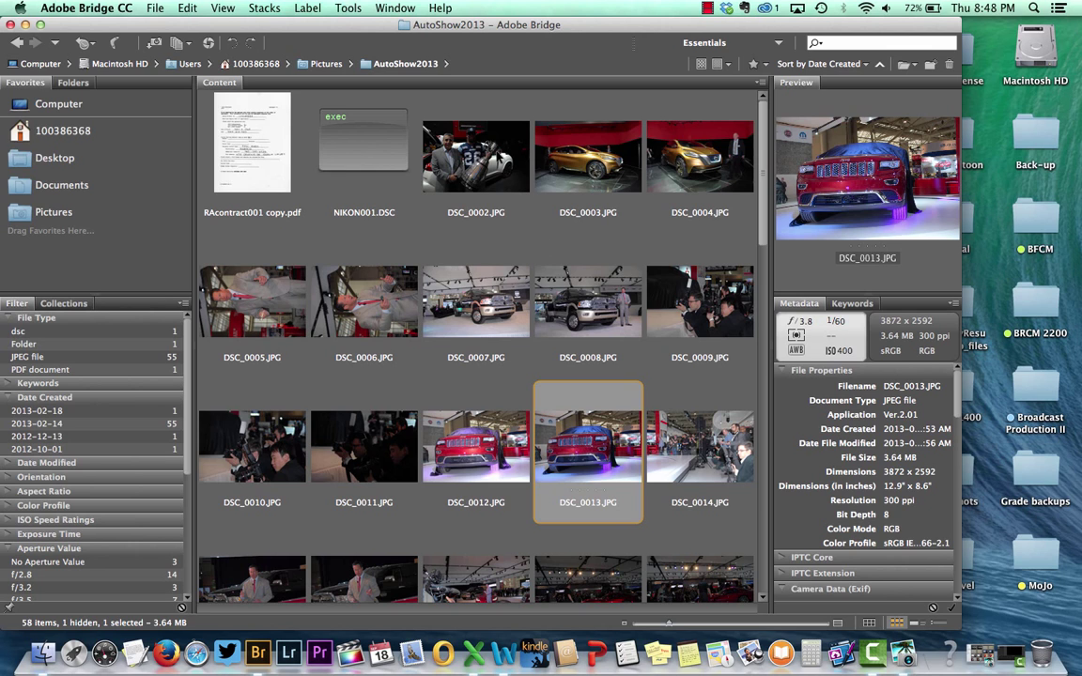
pyautogui.click(477, 158)
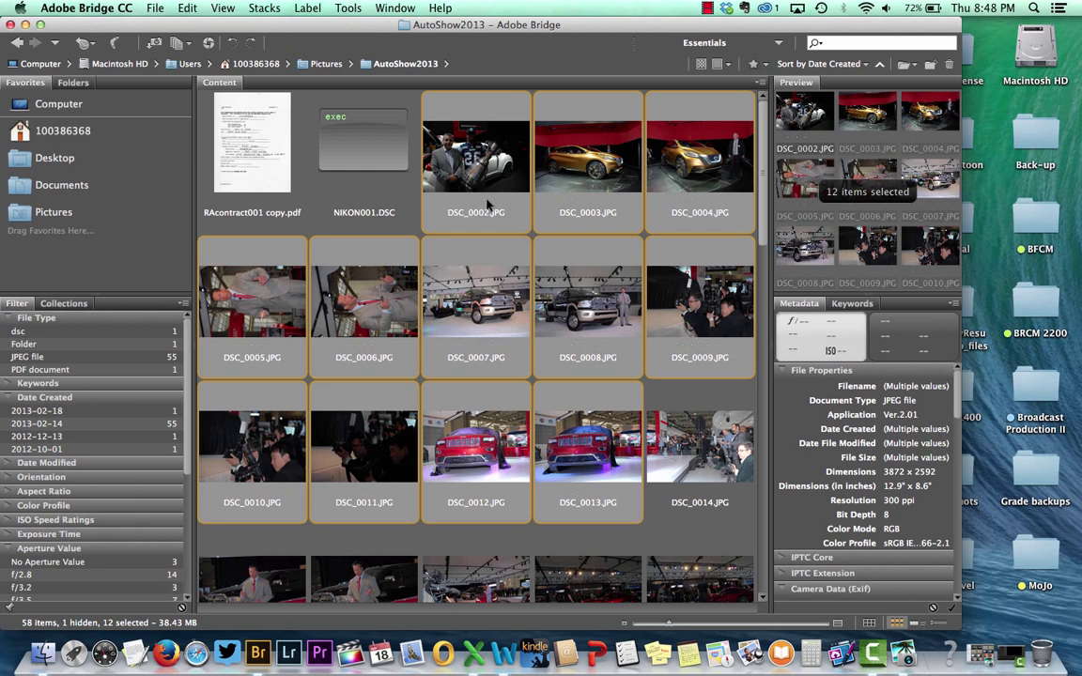
pyautogui.click(475, 154)
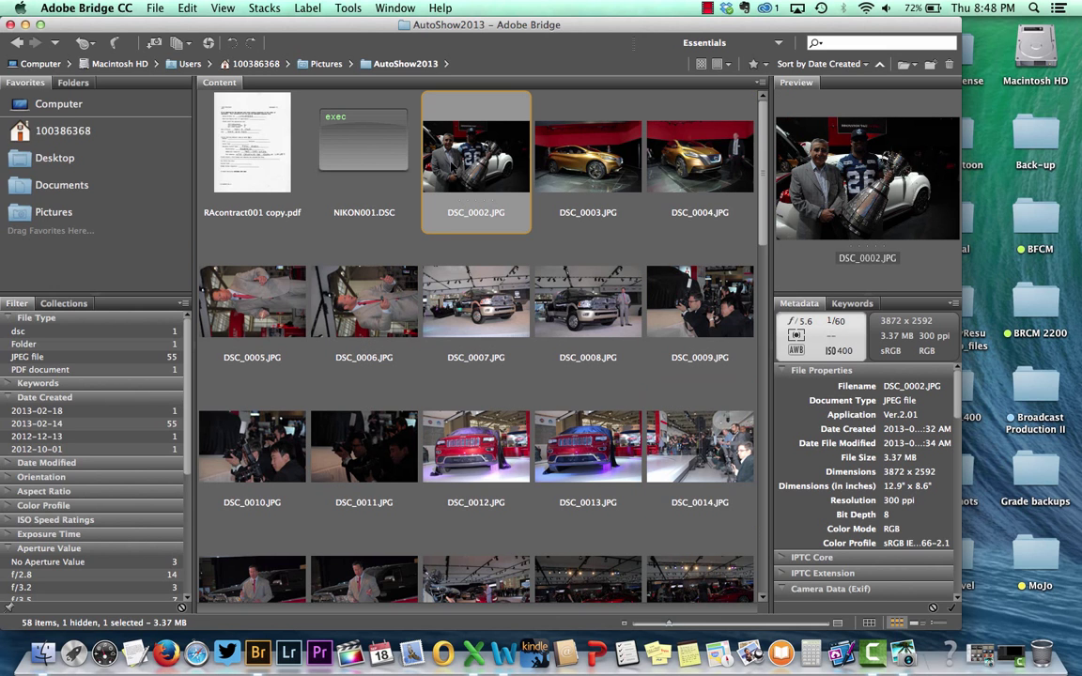
pyautogui.scroll(-3)
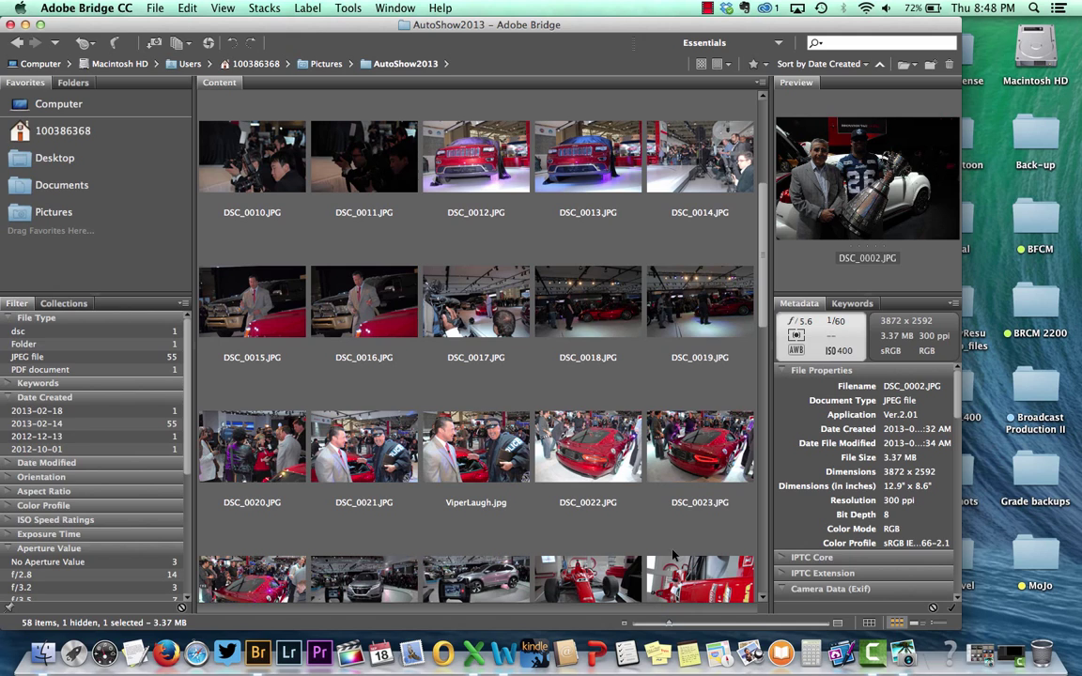
pyautogui.moveTo(678, 575)
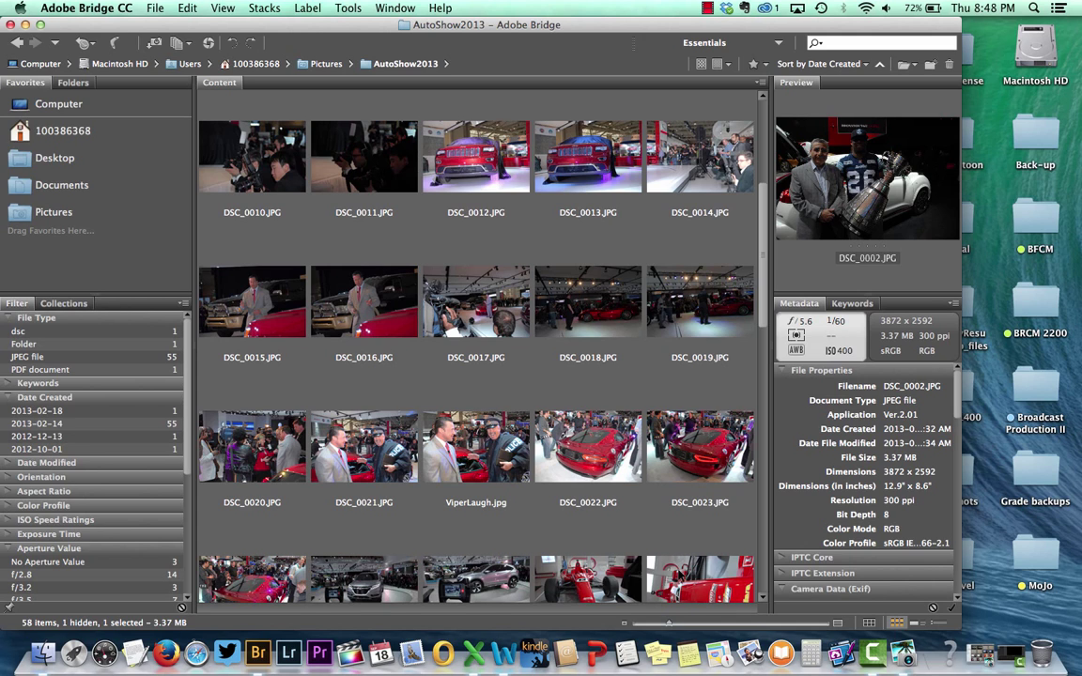
# - Select all 28 auto show photos and scroll through to check the selection
pyautogui.press('cmd+a')
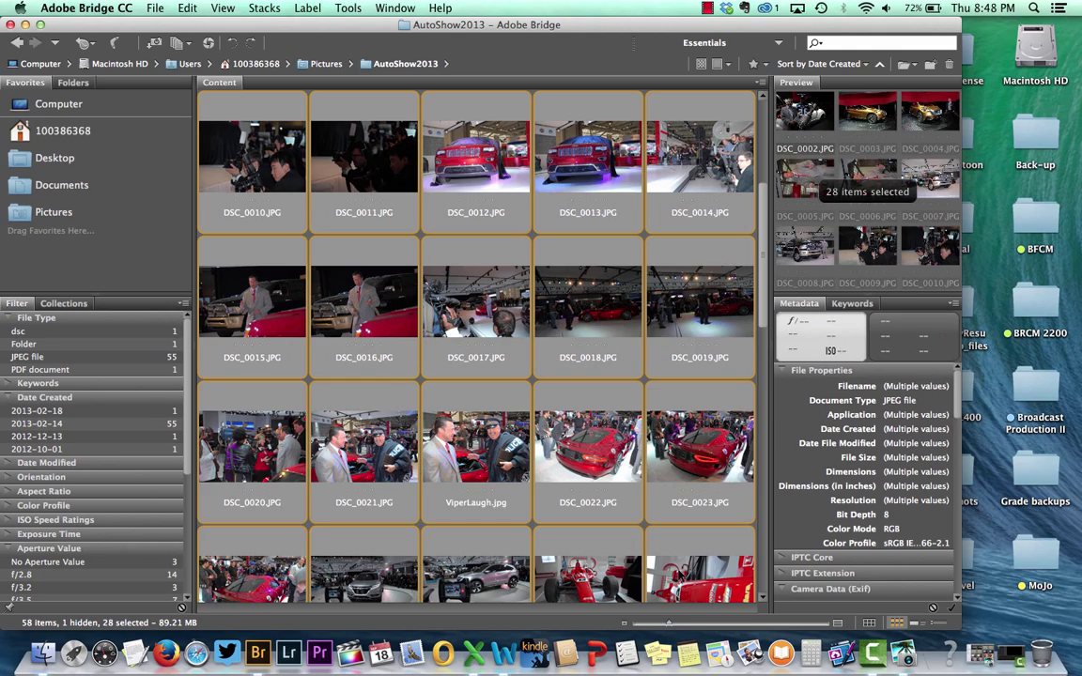
pyautogui.scroll(-3)
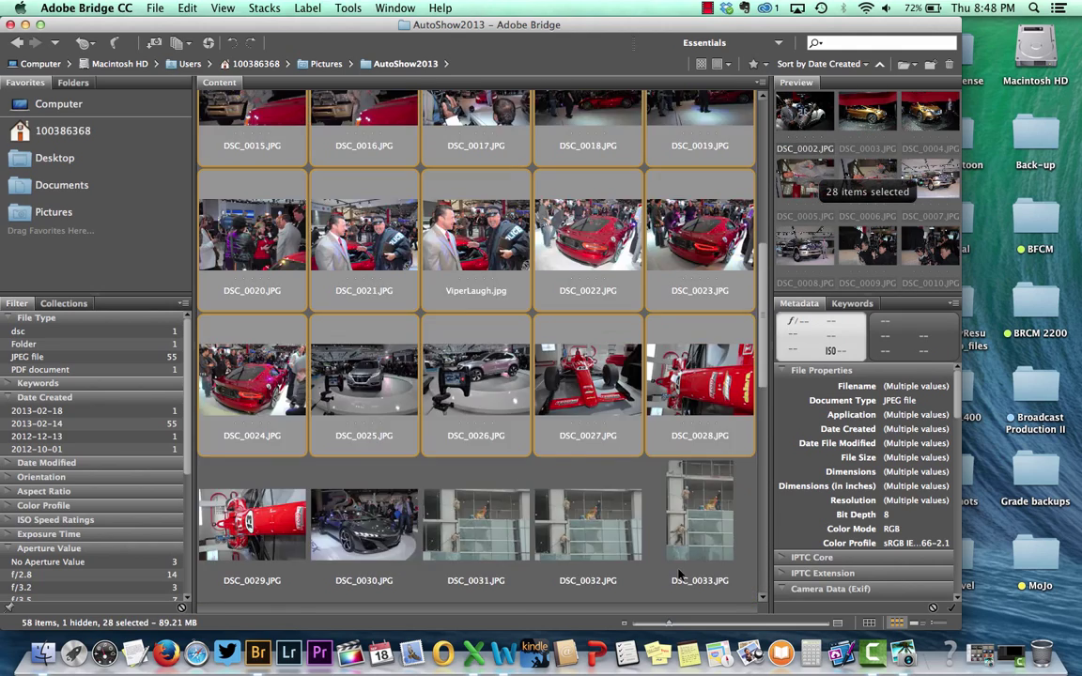
pyautogui.scroll(3)
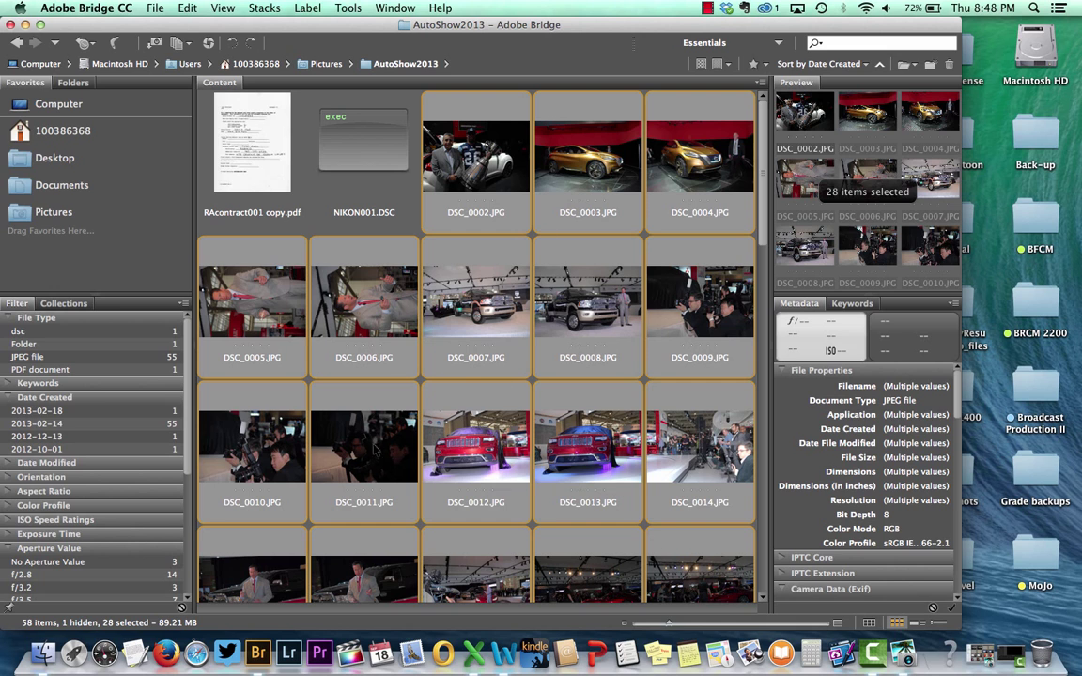
pyautogui.click(364, 447)
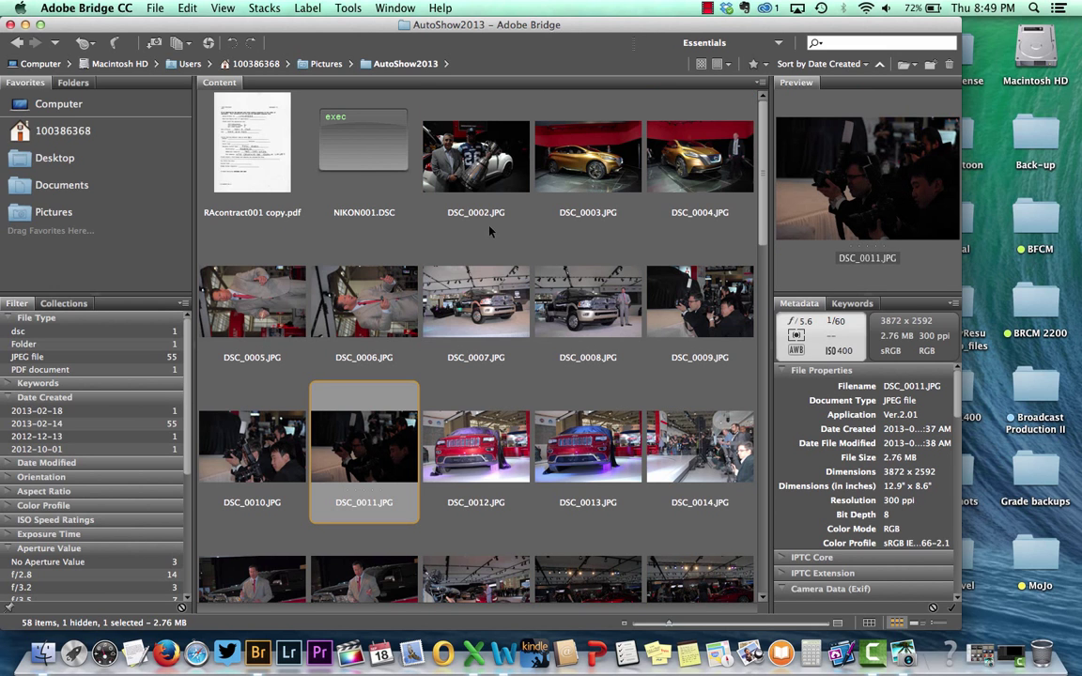
pyautogui.scroll(-3)
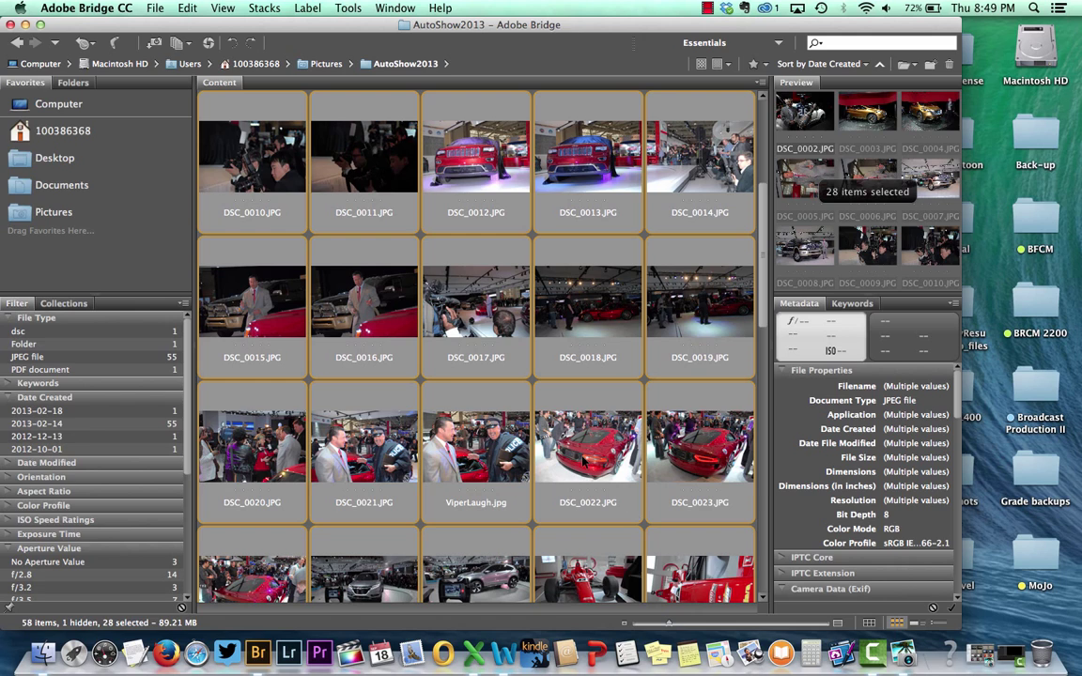
pyautogui.moveTo(540, 398)
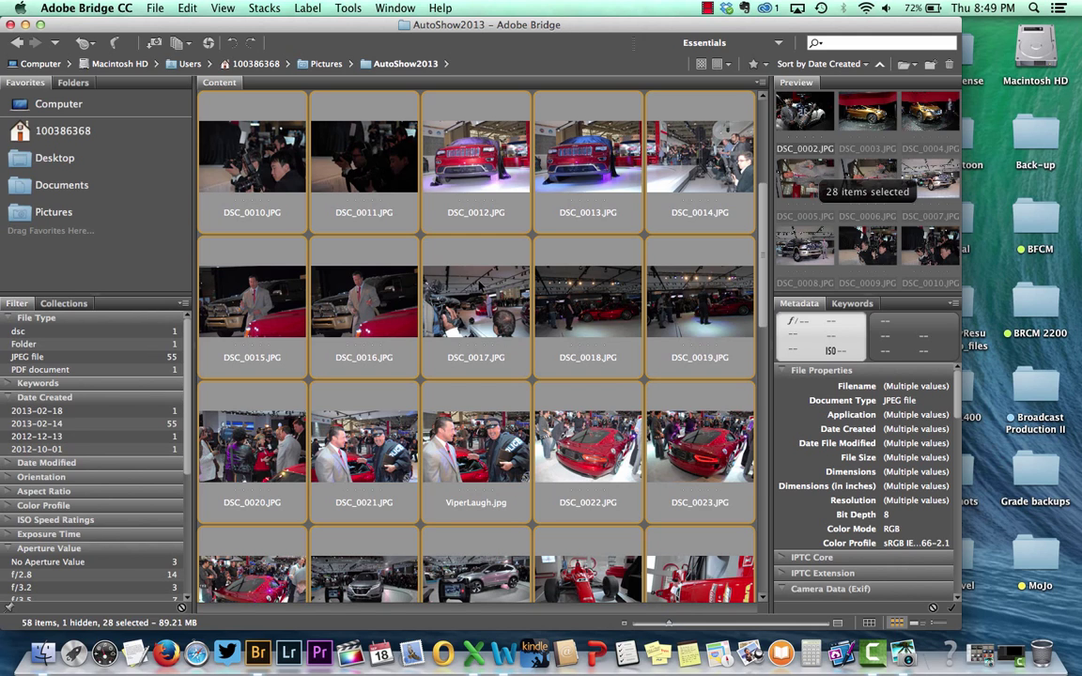
# - Bring up the Tools menu to reach Photoshop's Contact Sheet II for the 28 photos
pyautogui.click(347, 7)
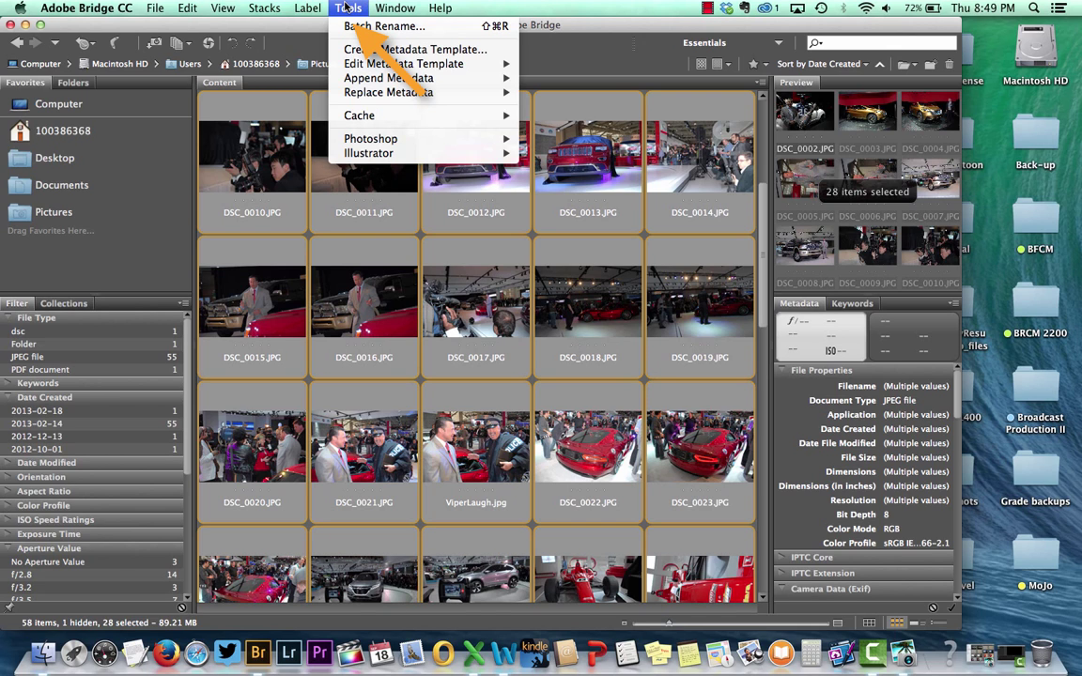
pyautogui.moveTo(385, 26)
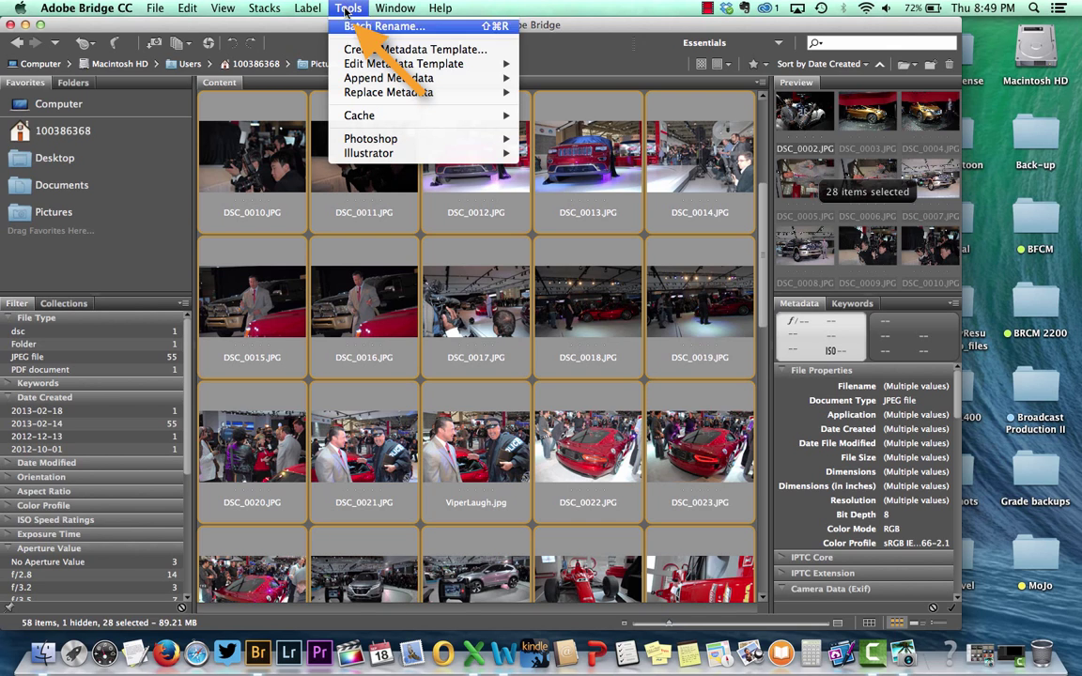
pyautogui.moveTo(370, 139)
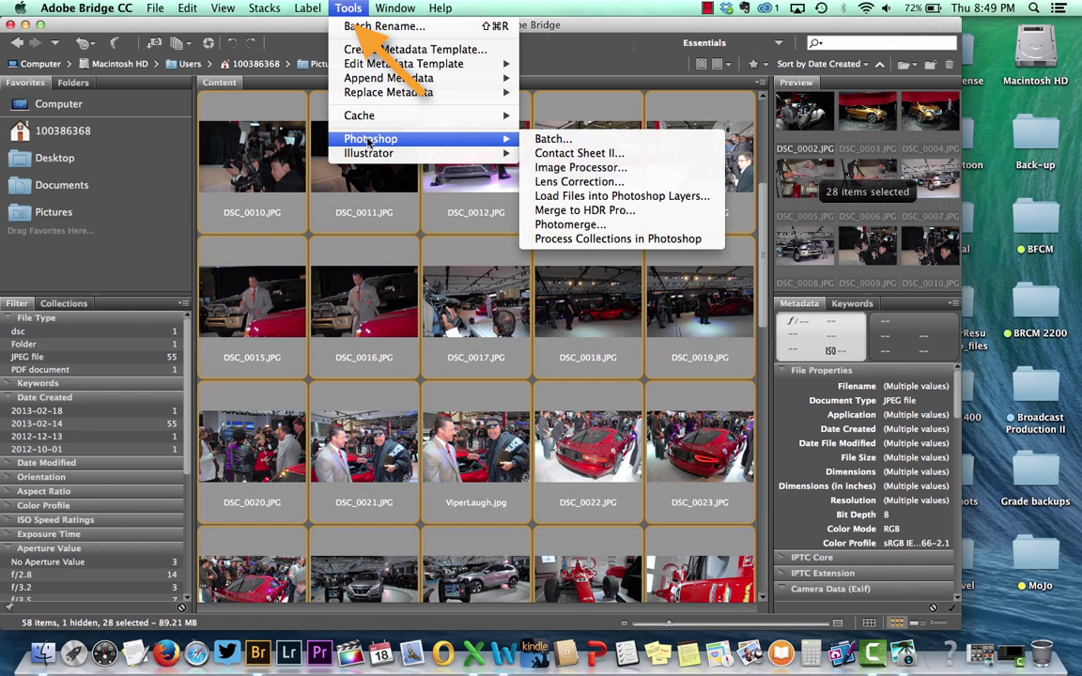
pyautogui.moveTo(578, 154)
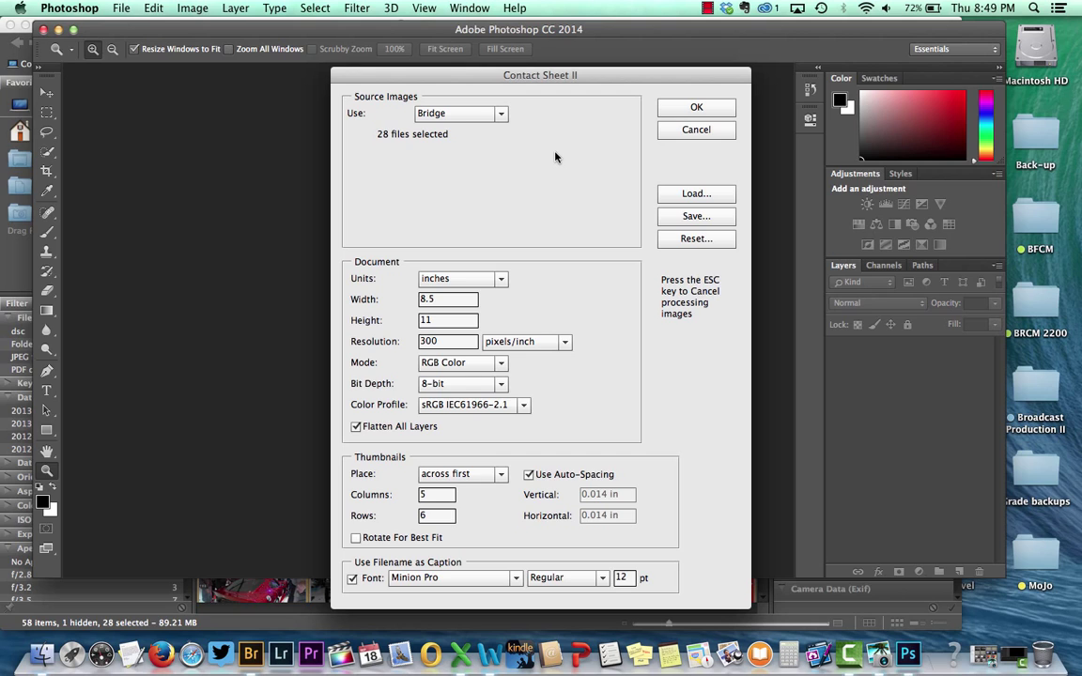
pyautogui.moveTo(541, 160)
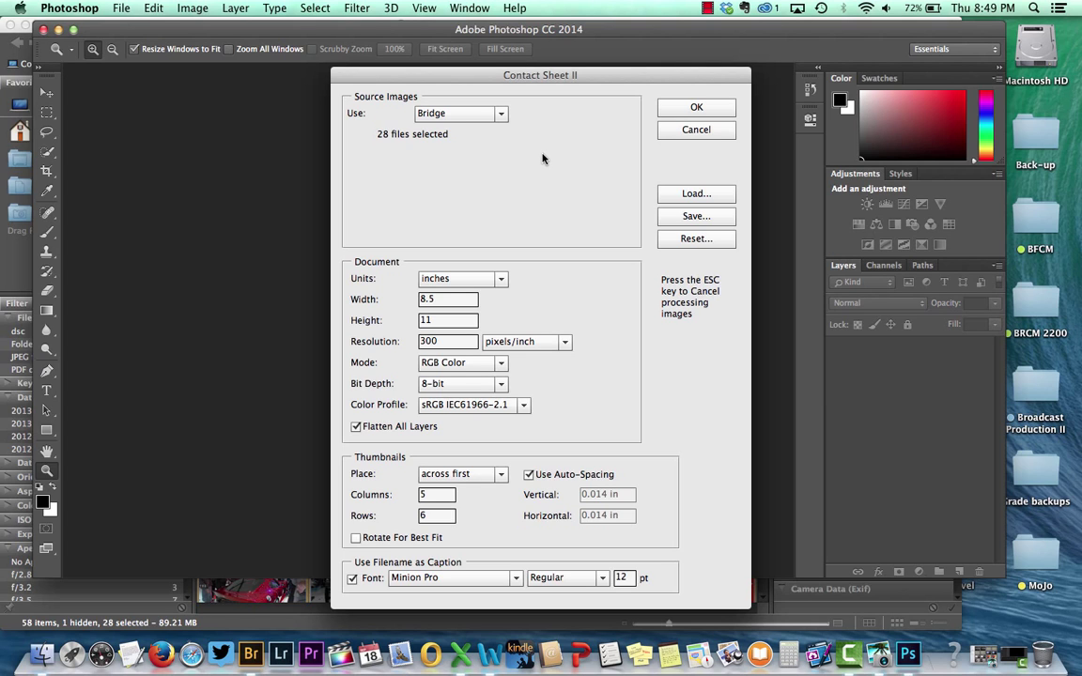
pyautogui.moveTo(511, 184)
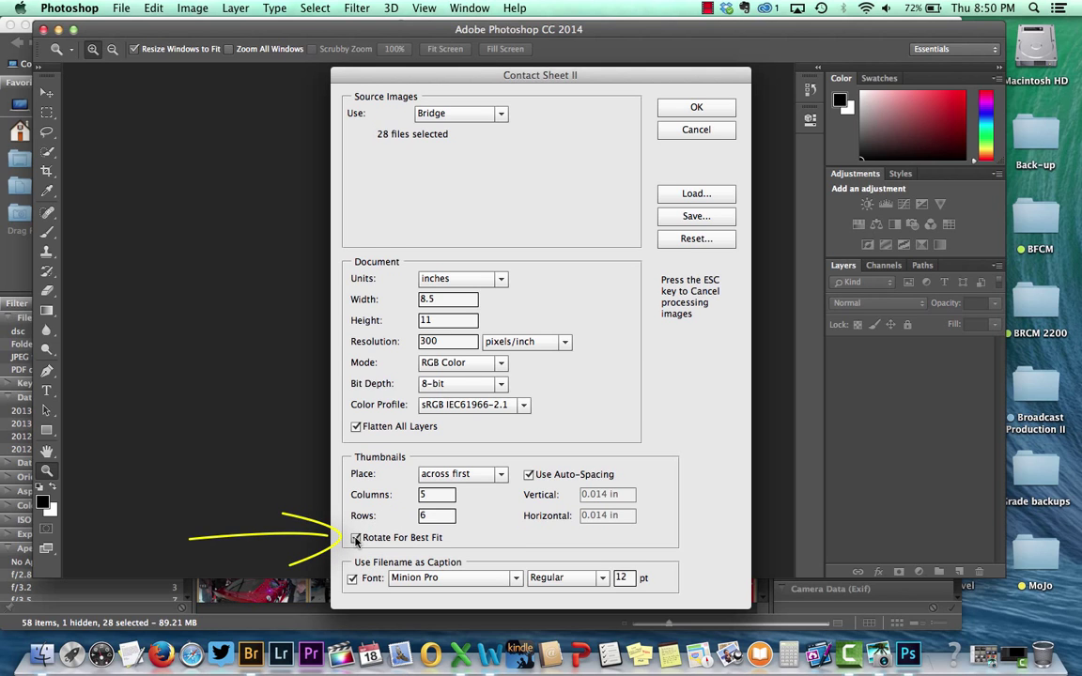
# - Turn off Rotate For Best Fit, keeping 8.5×11 inches, 300 ppi, 5 columns by 6 rows
pyautogui.click(357, 537)
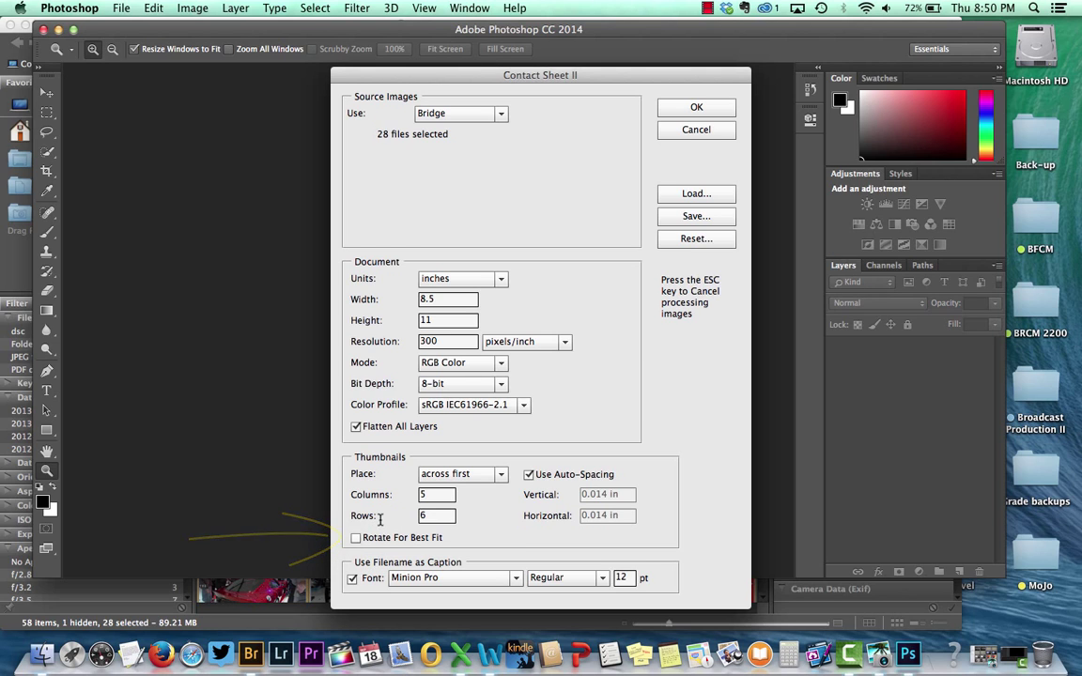
pyautogui.moveTo(383, 515)
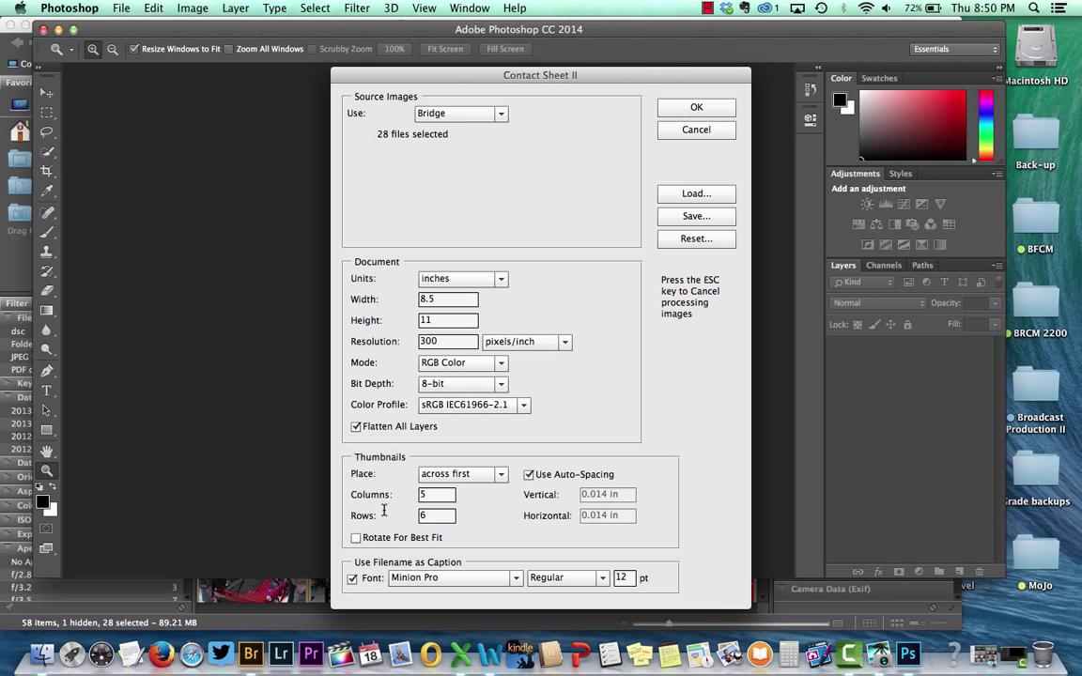
pyautogui.moveTo(580, 205)
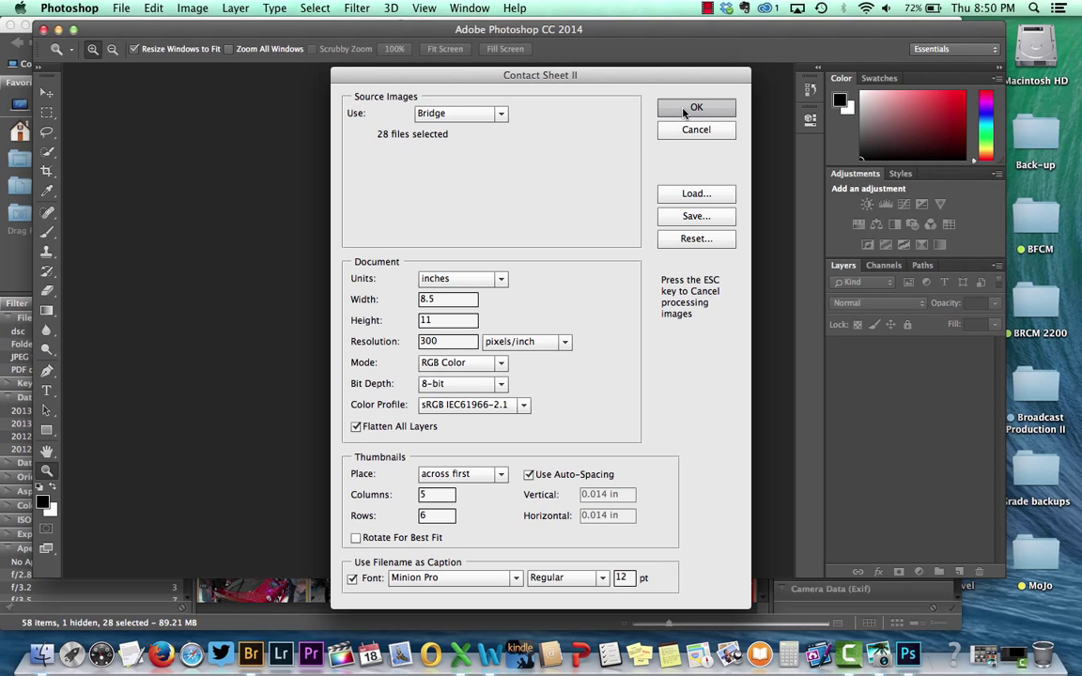
# - Build the contact sheet of 28 captioned thumbnails with these settings
pyautogui.click(695, 107)
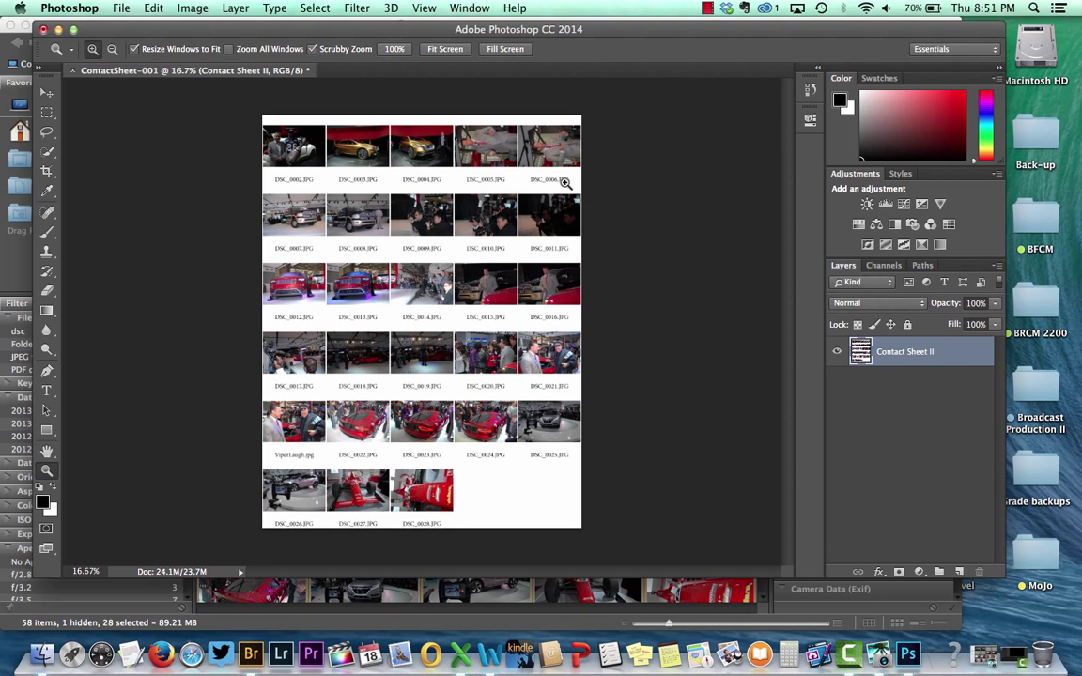
pyautogui.moveTo(481, 210)
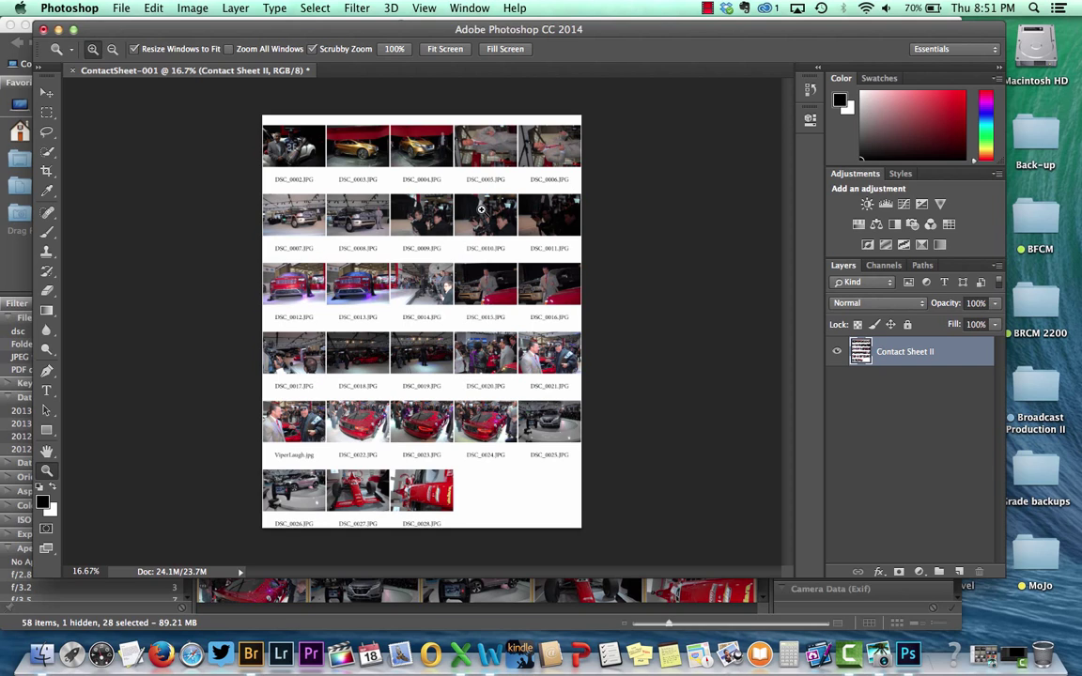
pyautogui.moveTo(436, 428)
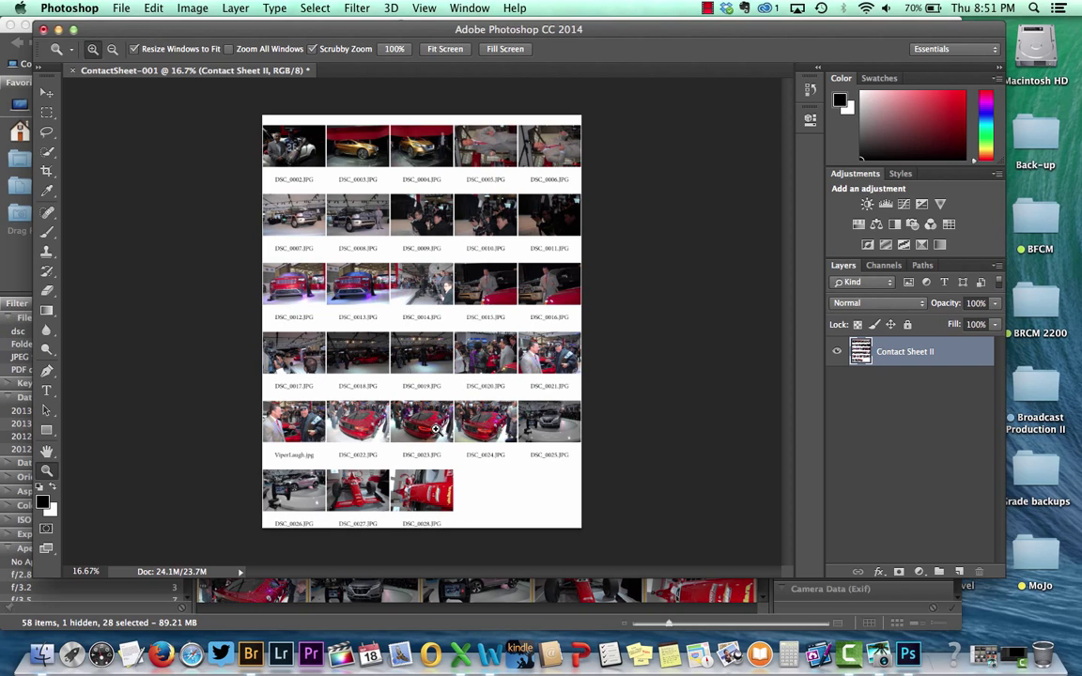
pyautogui.moveTo(535, 492)
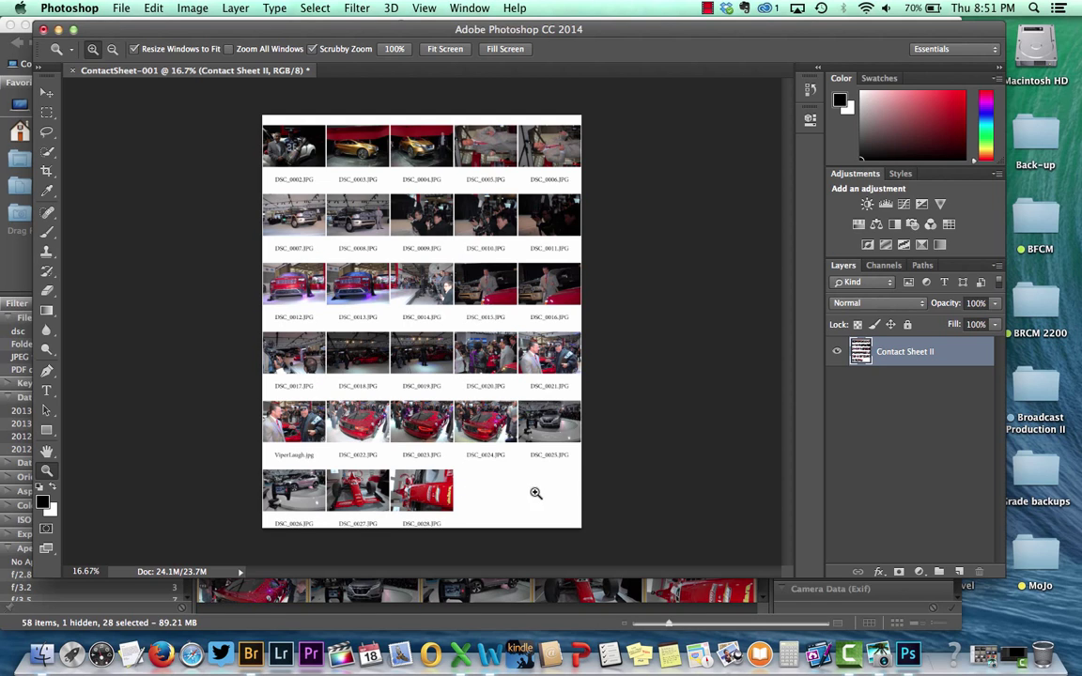
pyautogui.moveTo(176, 90)
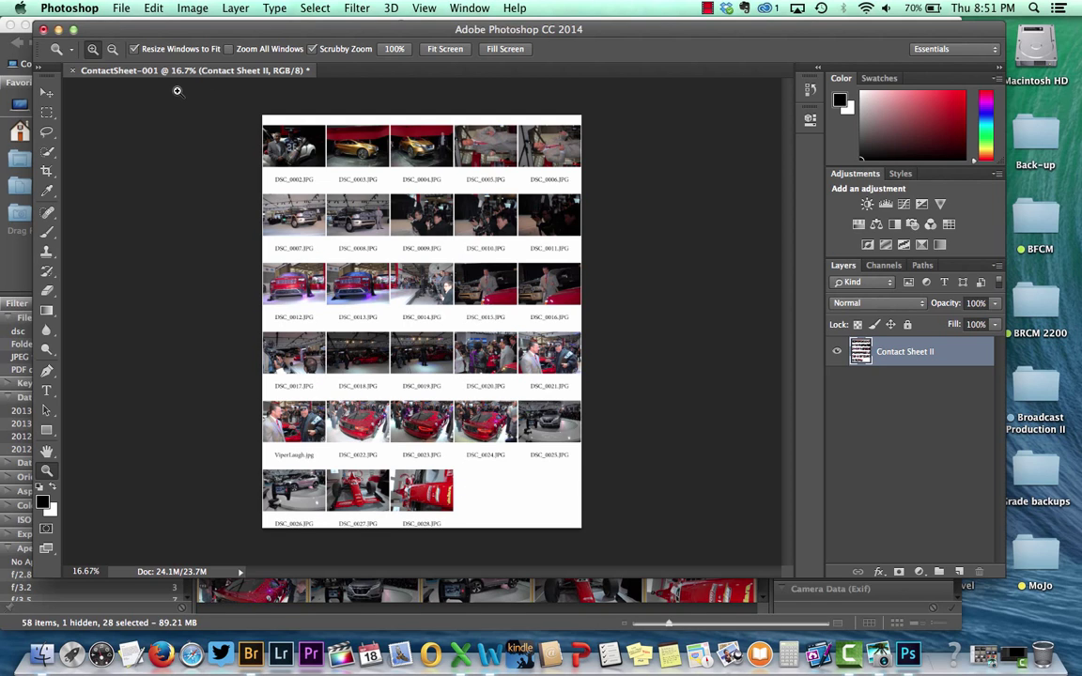
pyautogui.moveTo(340, 233)
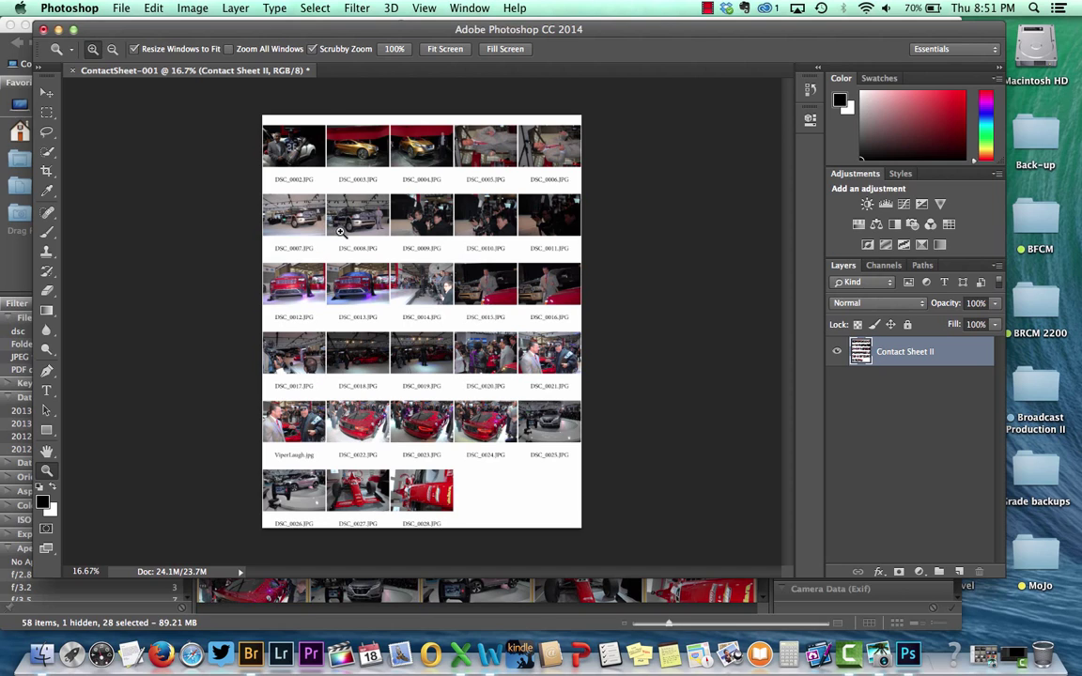
pyautogui.moveTo(379, 75)
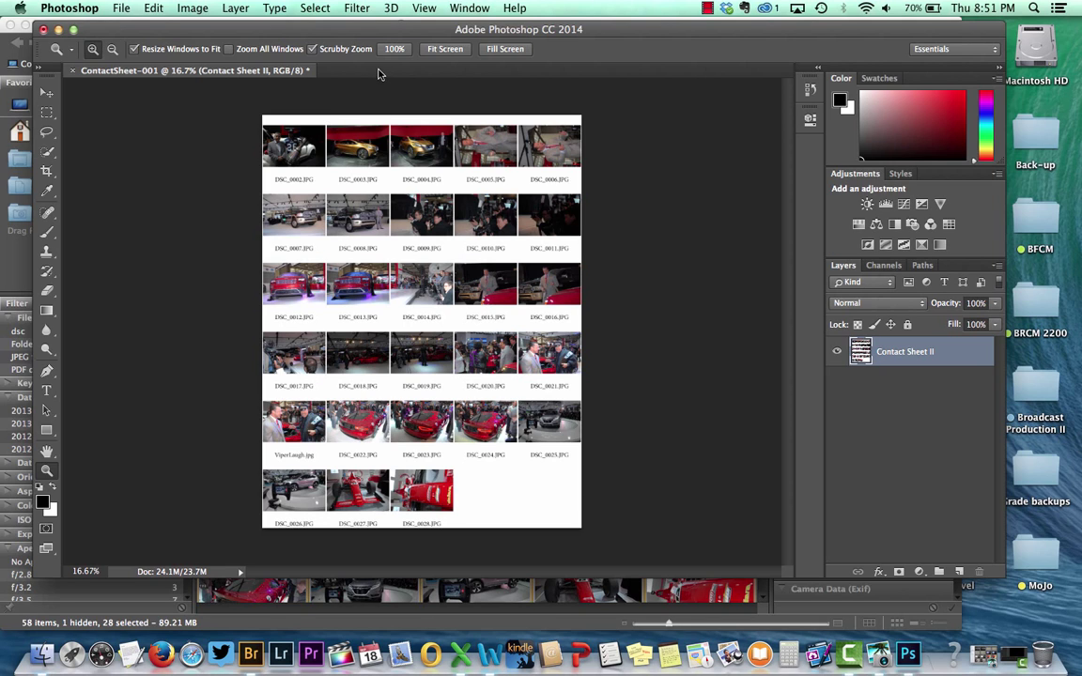
pyautogui.moveTo(540, 82)
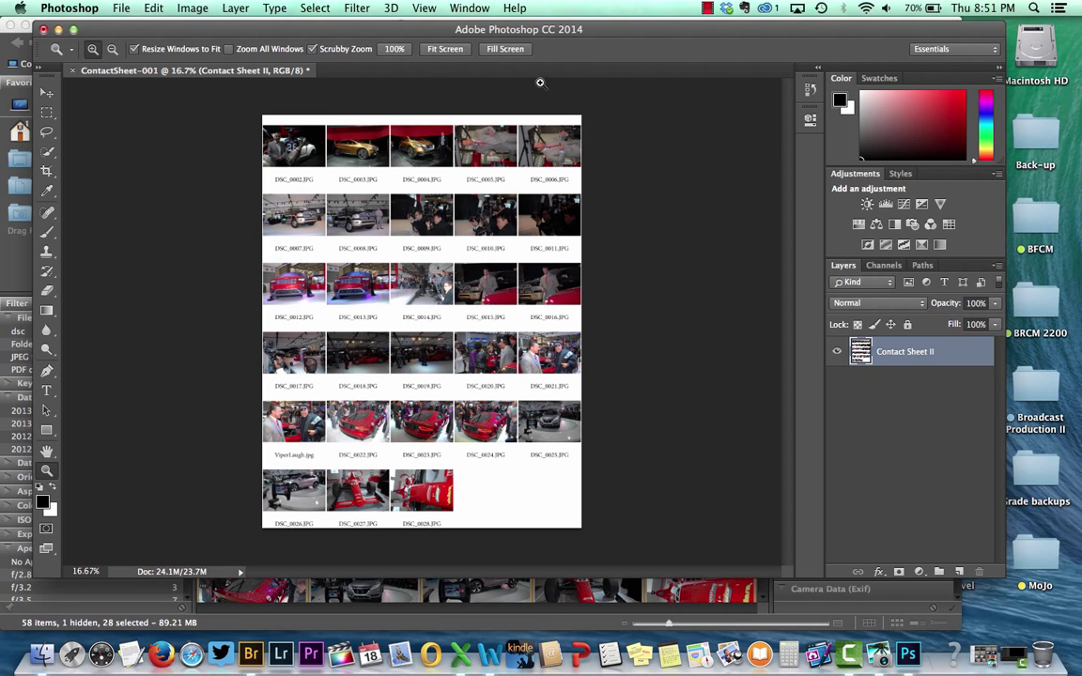
pyautogui.moveTo(189, 147)
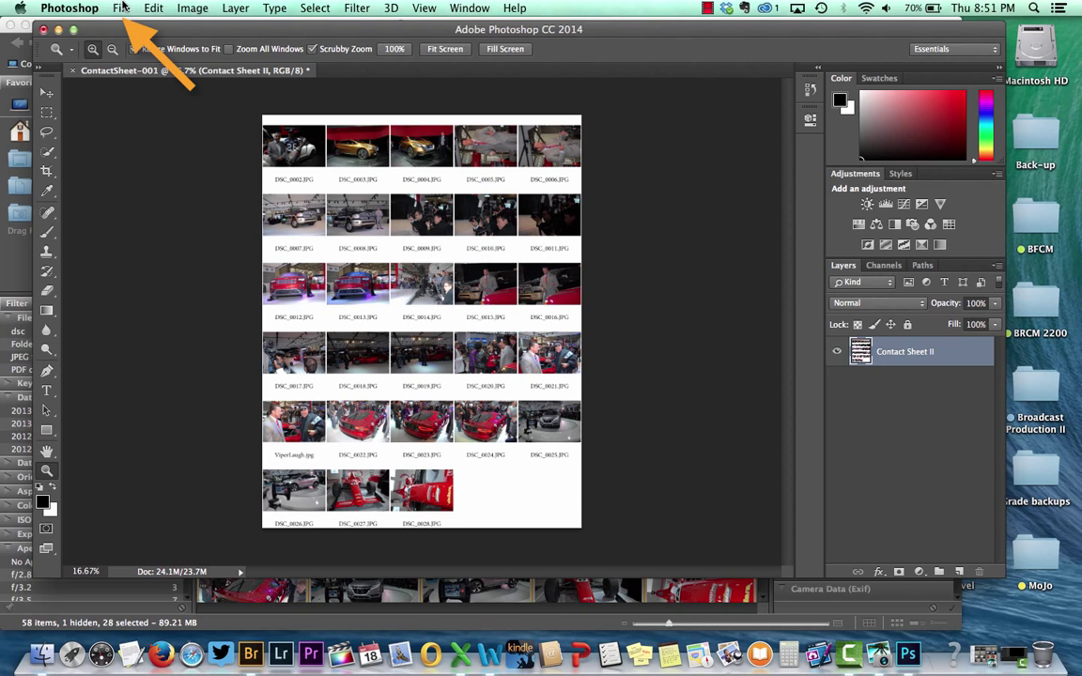
# - Save As philrabycontactsheet1.pdf, format Photoshop PDF, destination Desktop
pyautogui.click(120, 7)
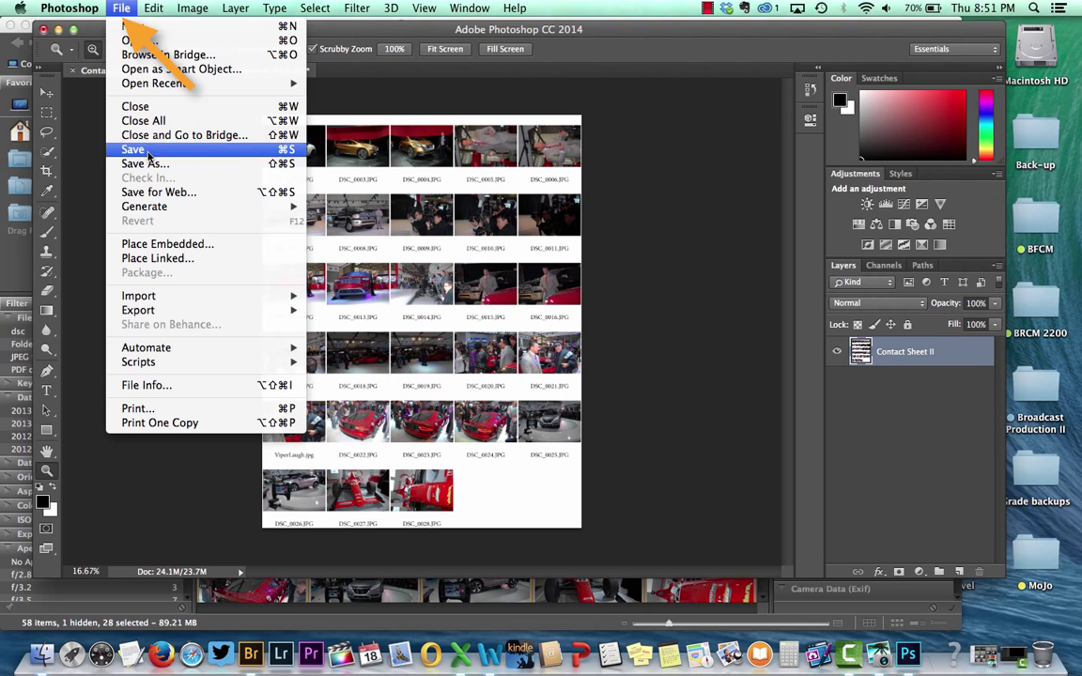
pyautogui.moveTo(145, 163)
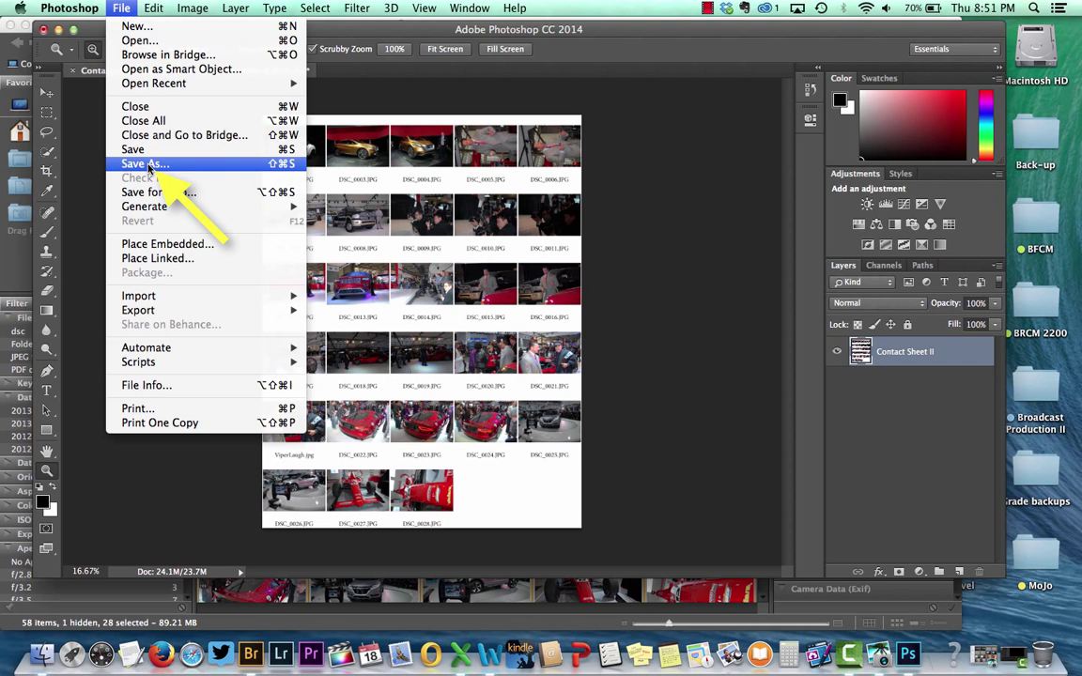
pyautogui.click(144, 164)
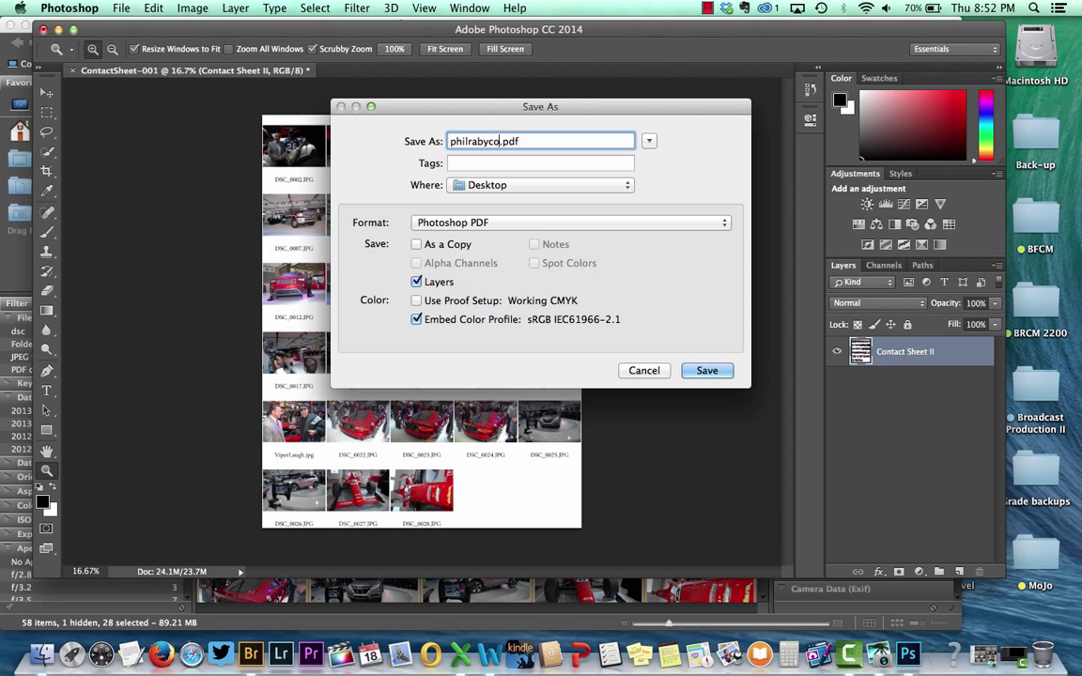
pyautogui.write('contactsheet')
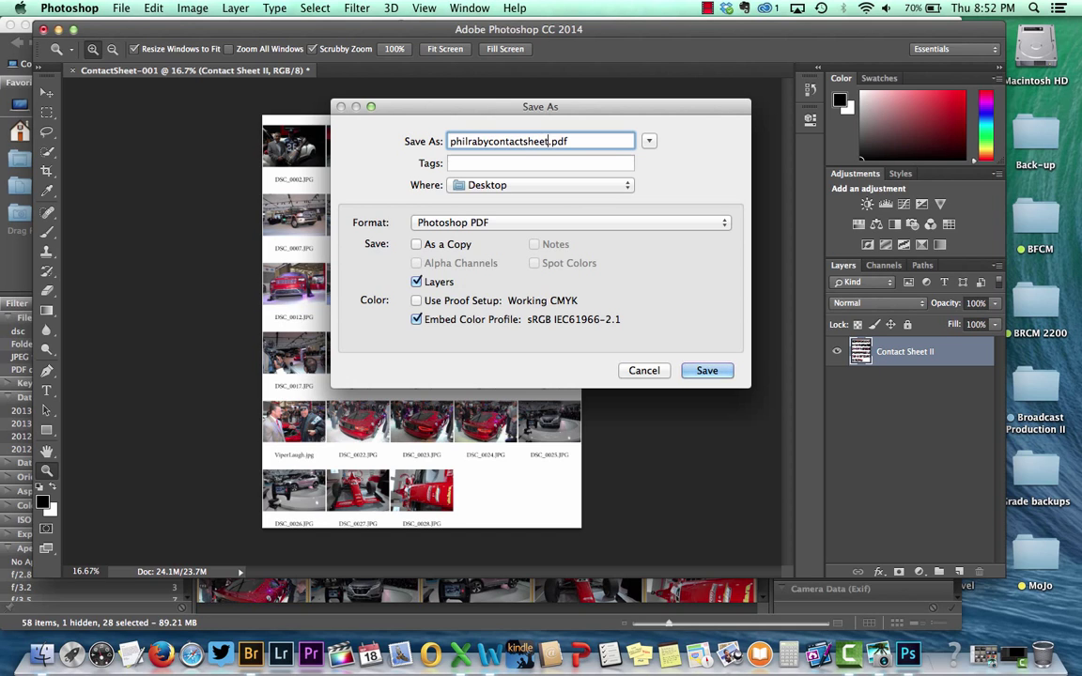
pyautogui.write('1')
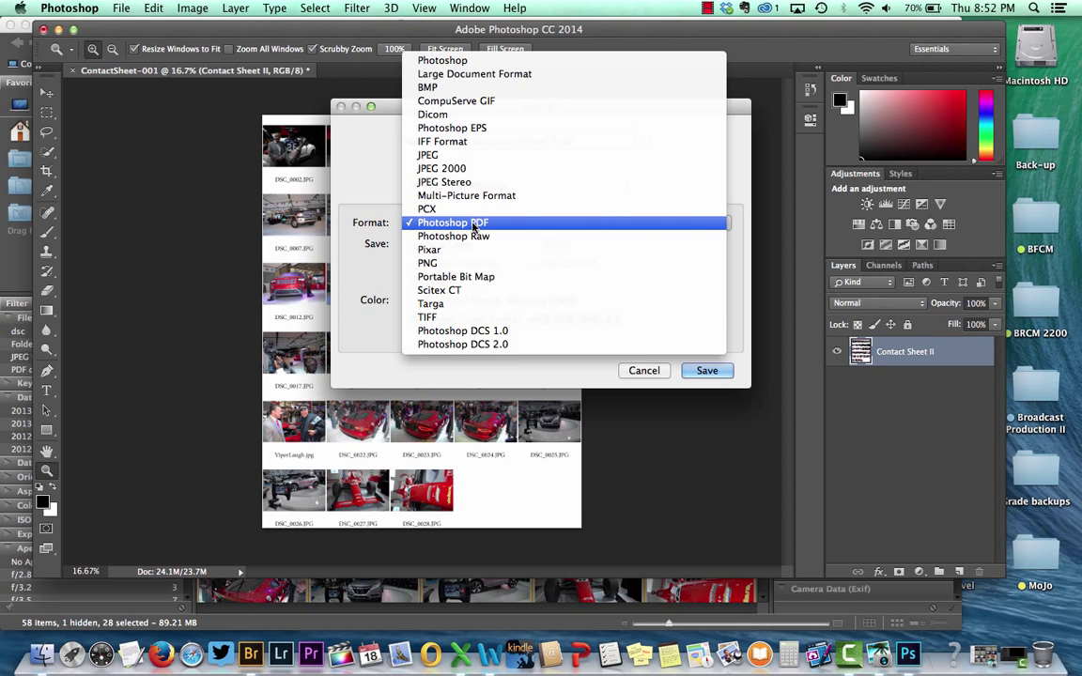
pyautogui.moveTo(466, 195)
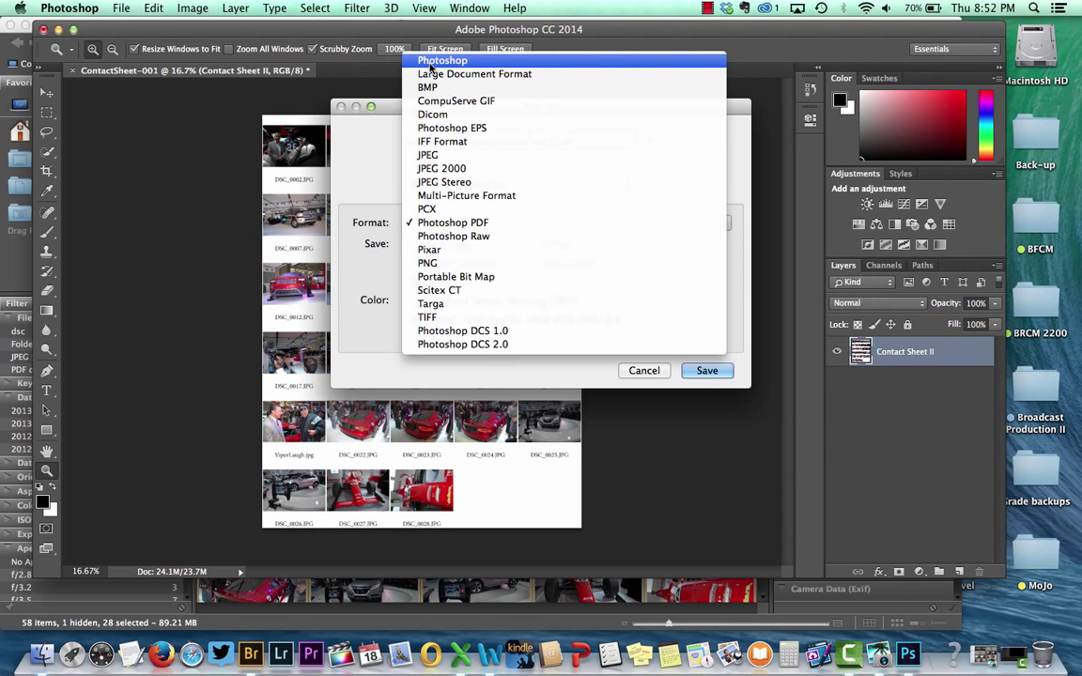
pyautogui.moveTo(441, 221)
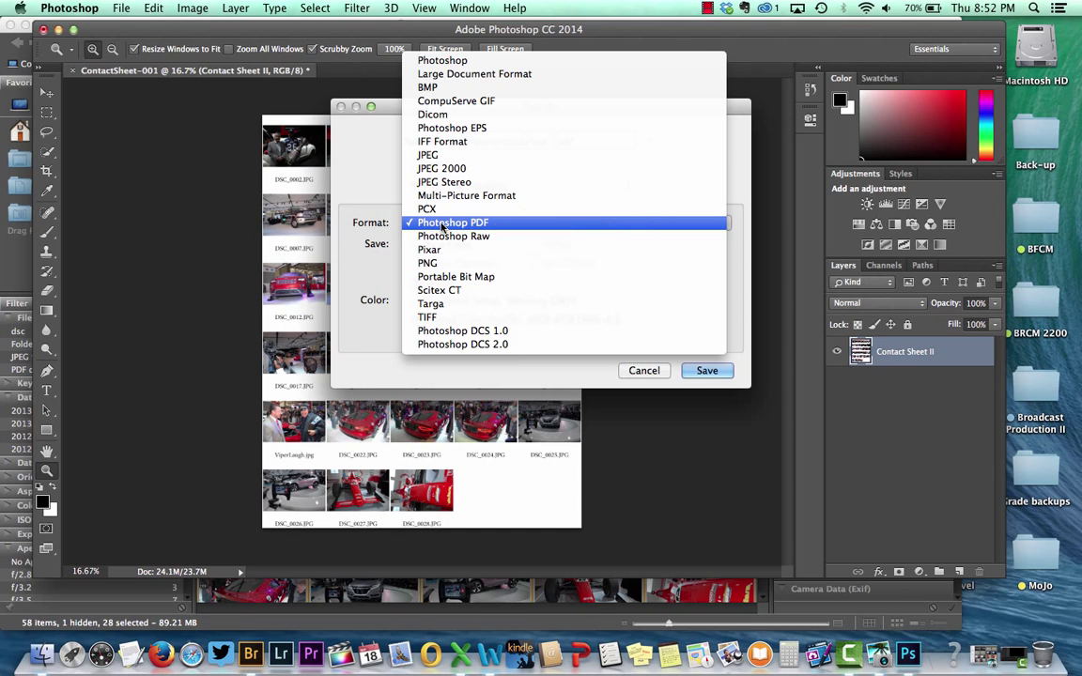
pyautogui.click(454, 221)
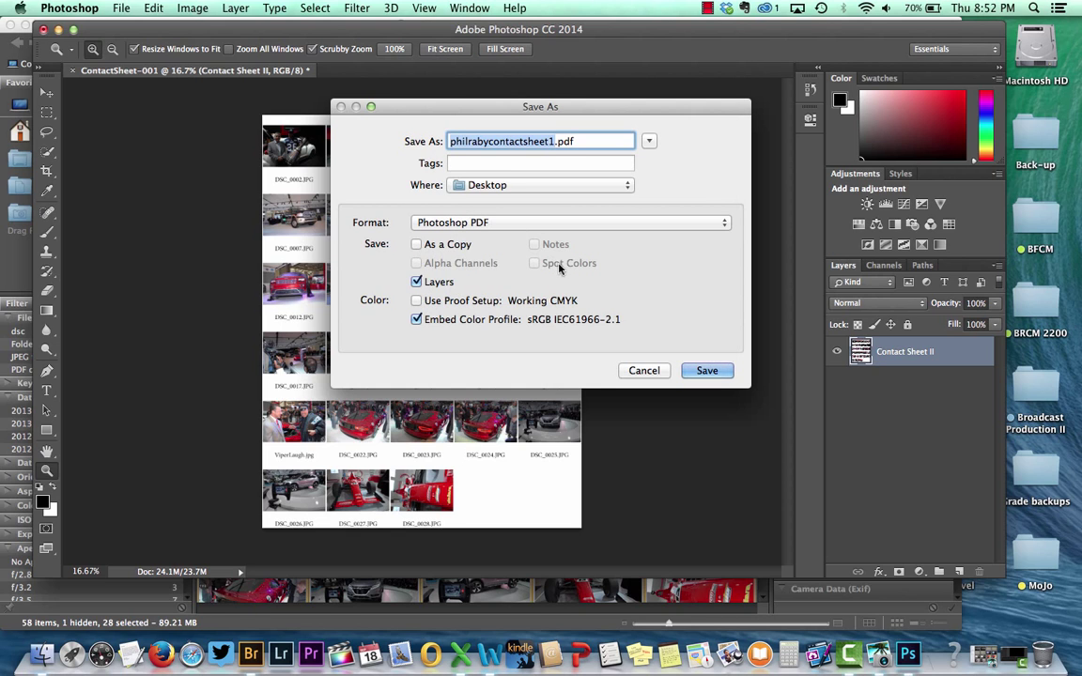
pyautogui.moveTo(564, 186)
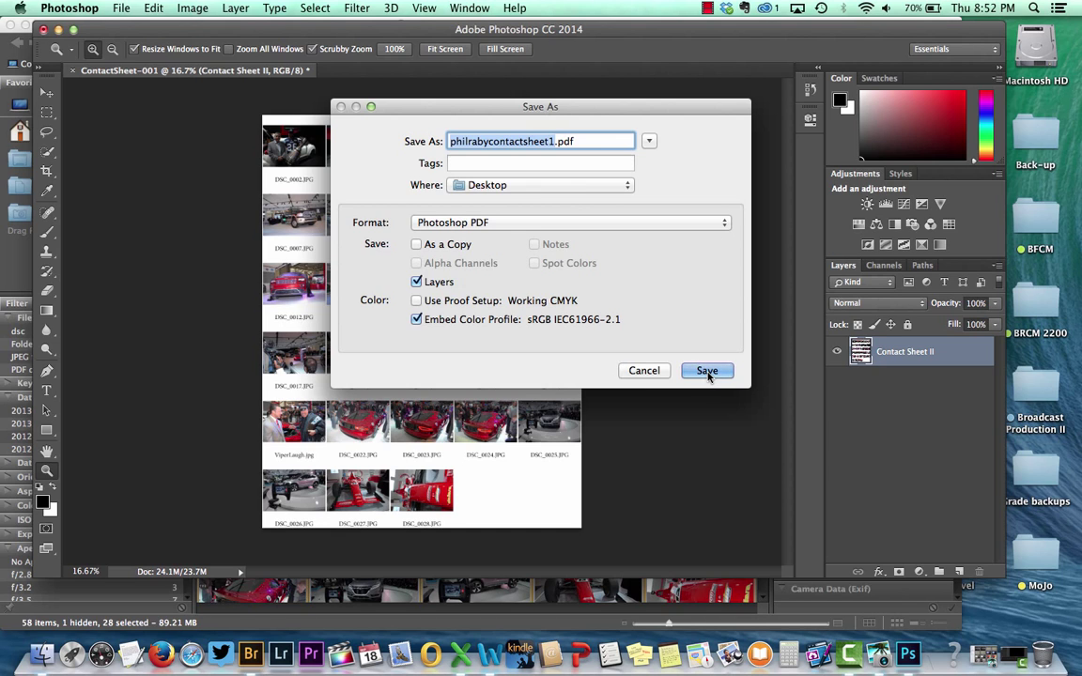
# - Save the PDF, replacing the existing Desktop file and confirming the Adobe PDF settings
pyautogui.click(706, 370)
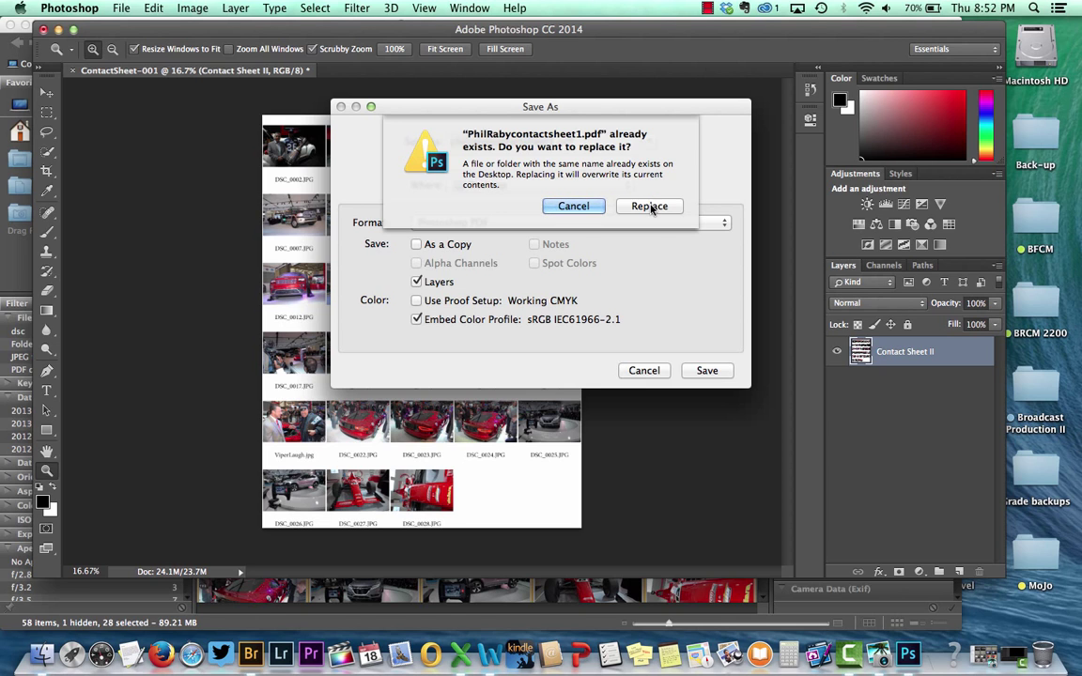
pyautogui.click(650, 205)
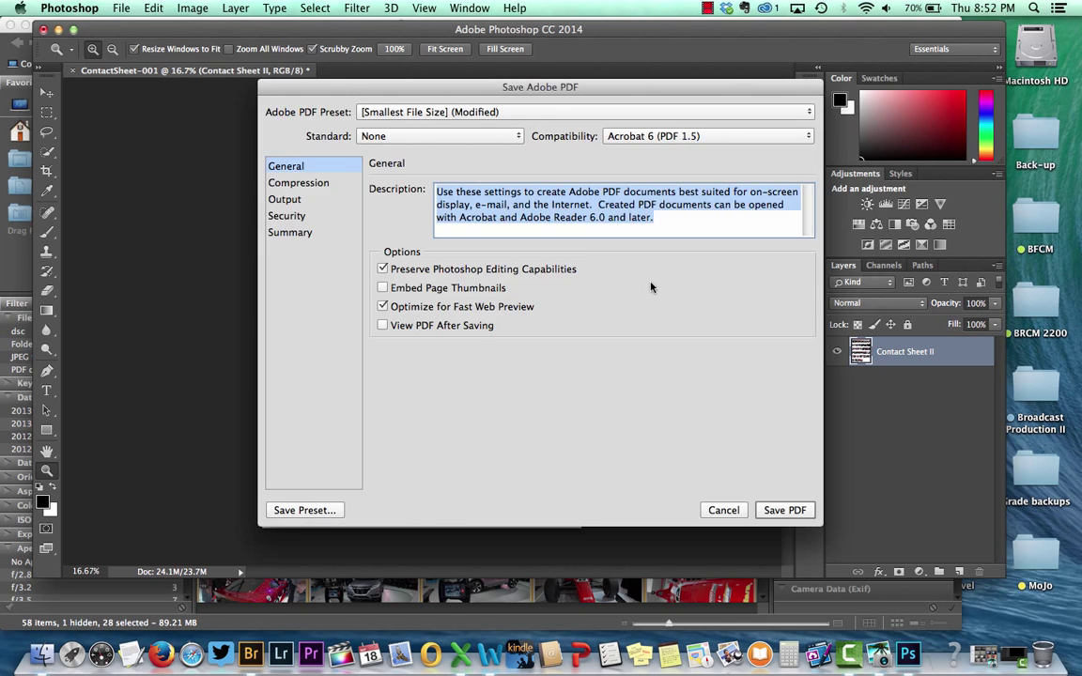
pyautogui.moveTo(785, 511)
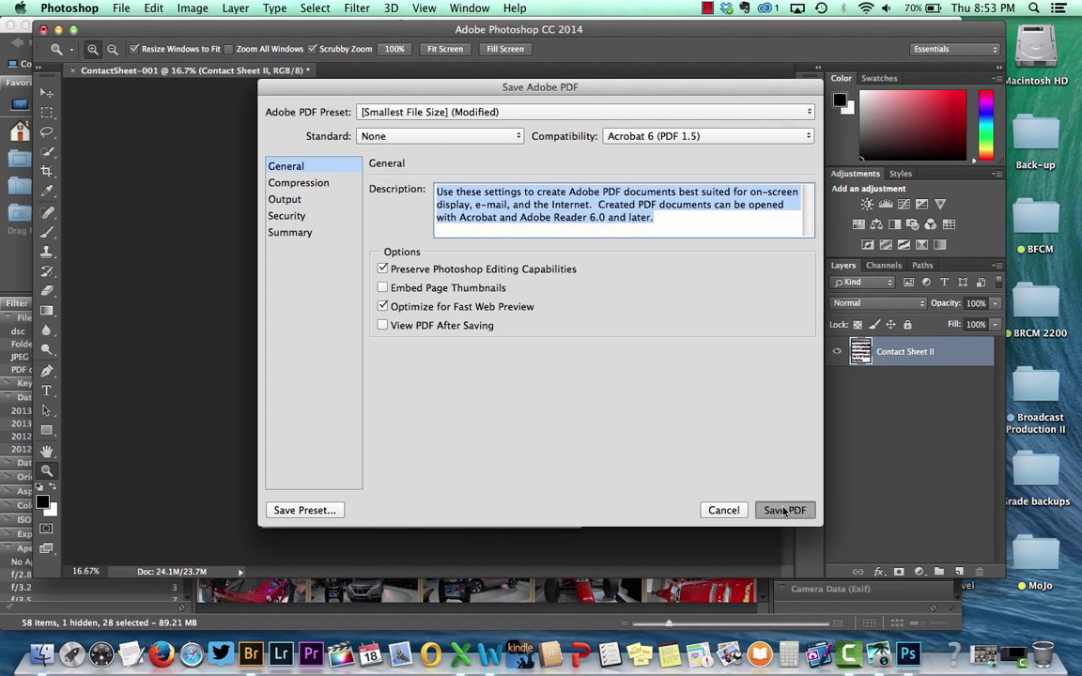
pyautogui.click(785, 511)
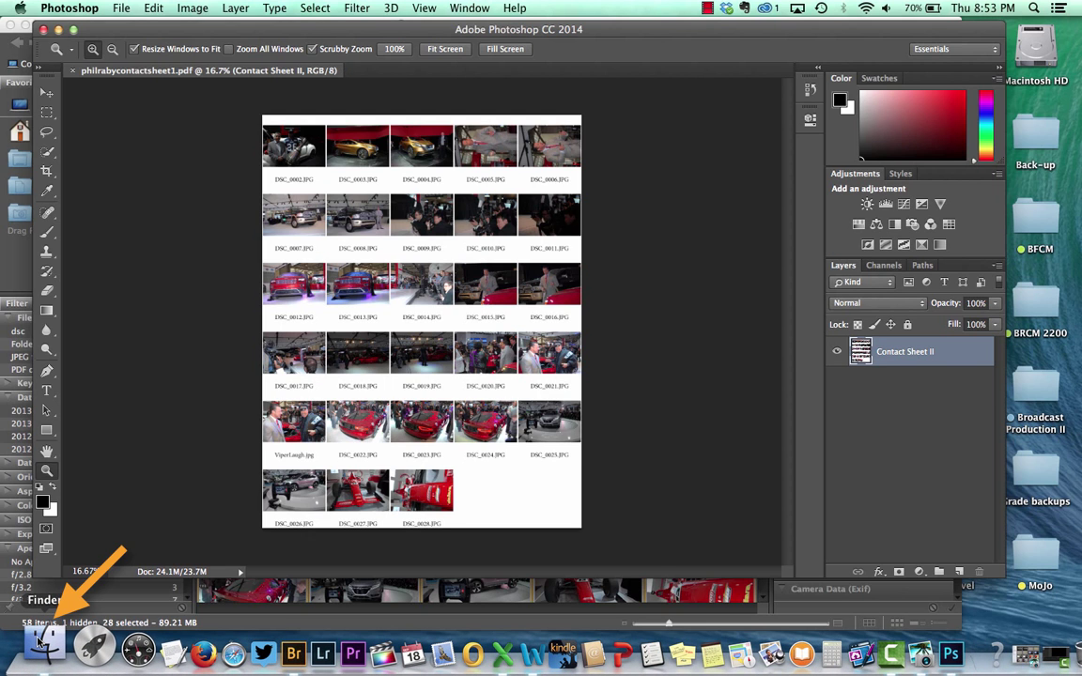
pyautogui.click(41, 647)
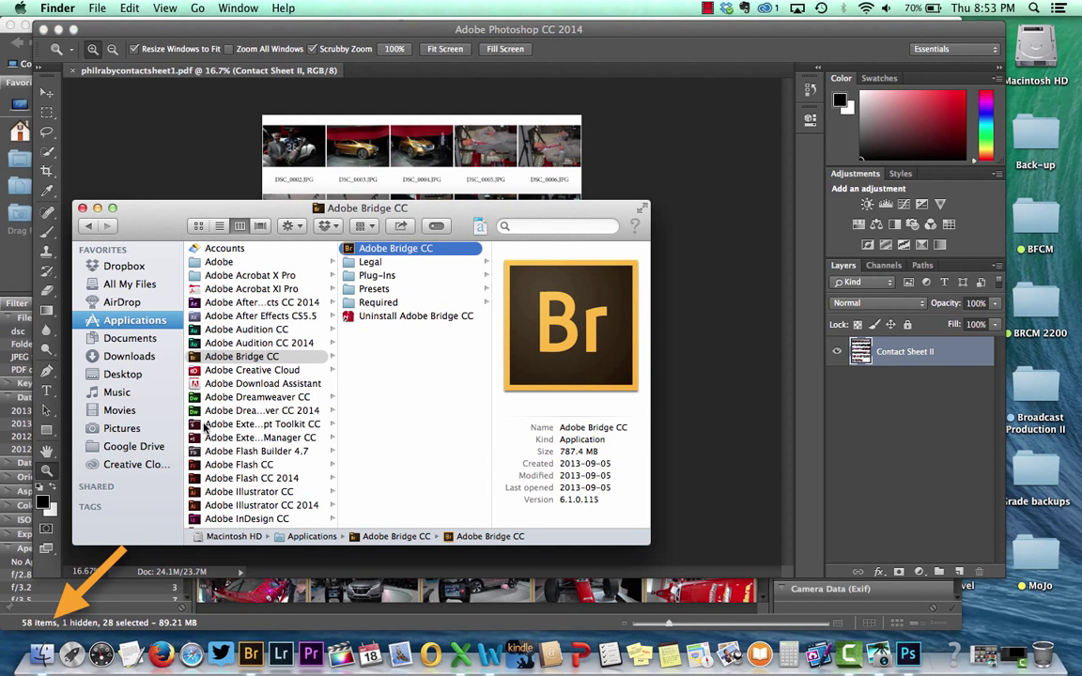
pyautogui.click(124, 373)
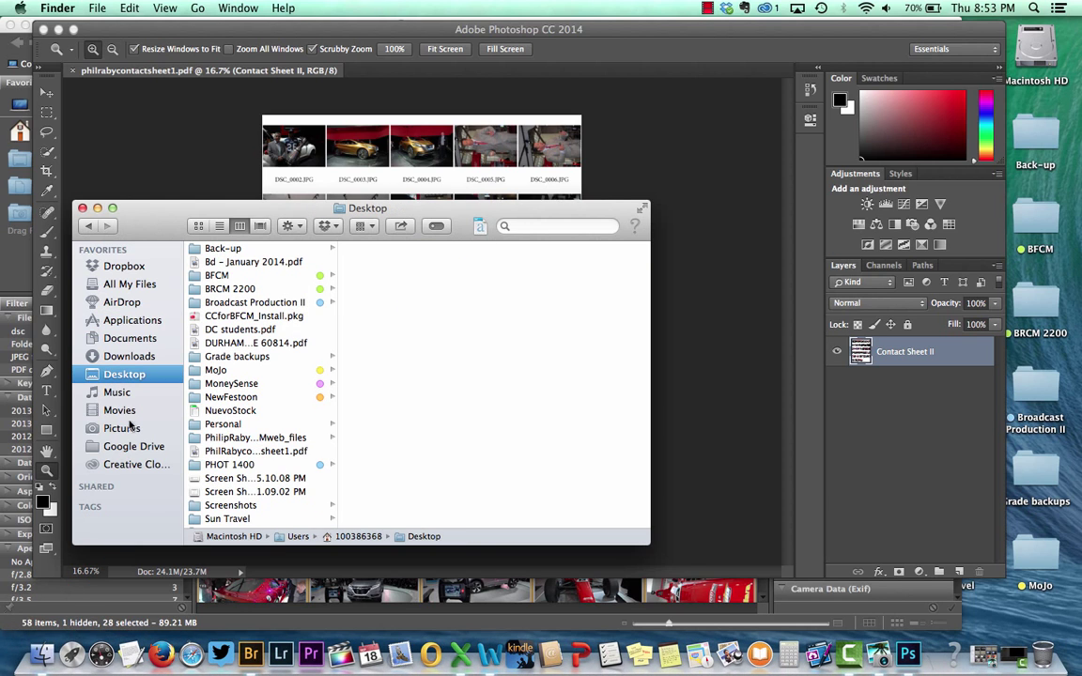
pyautogui.scroll(-3)
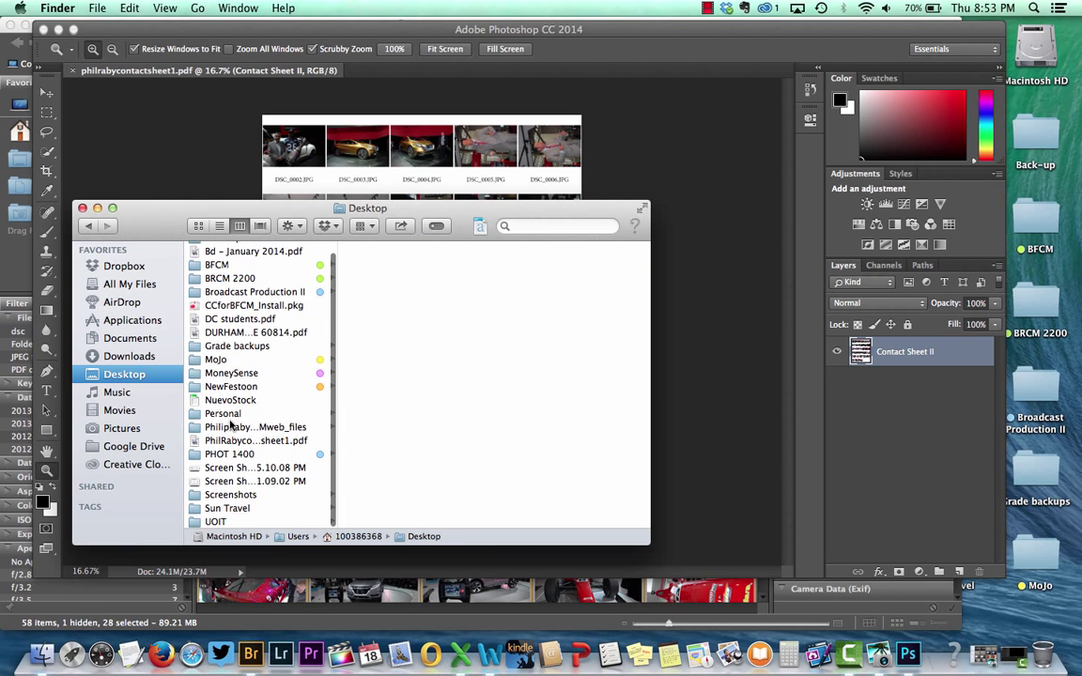
pyautogui.click(256, 439)
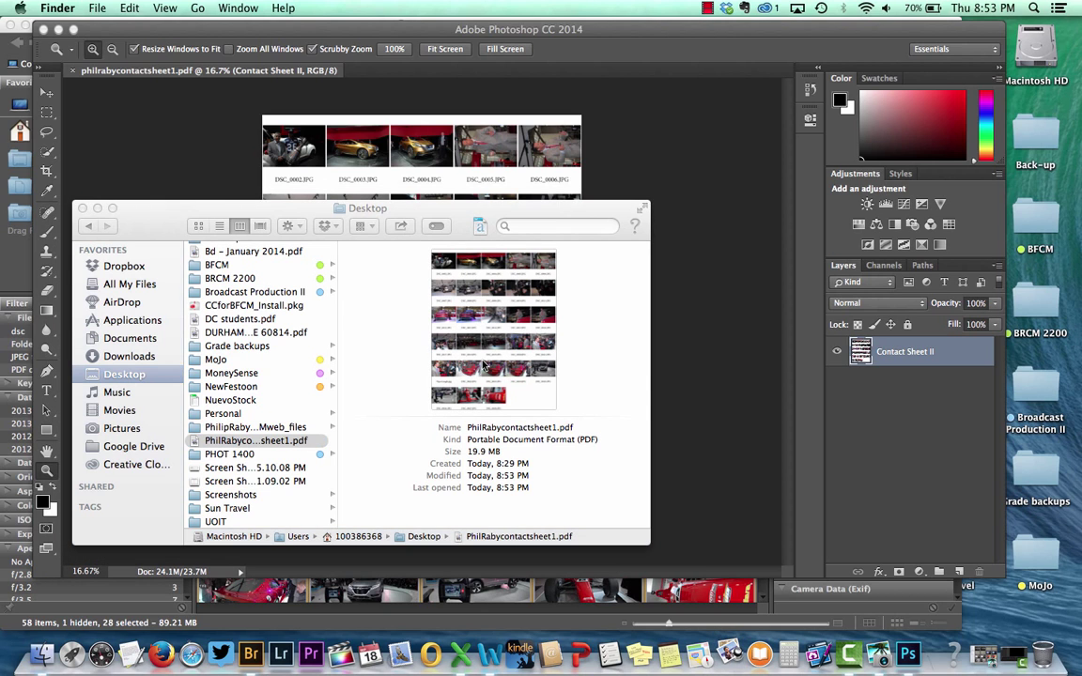
pyautogui.moveTo(473, 370)
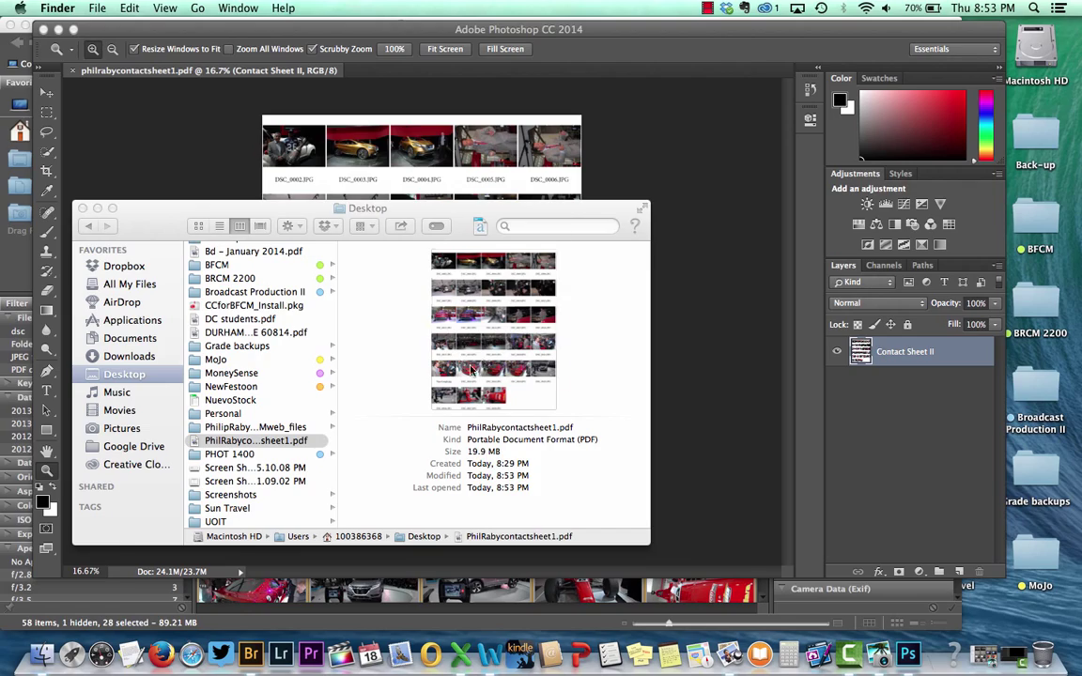
# - View PhilRabycontactsheet1.pdf in Preview, scrolling through its page of captioned thumbnails
pyautogui.doubleClick(255, 439)
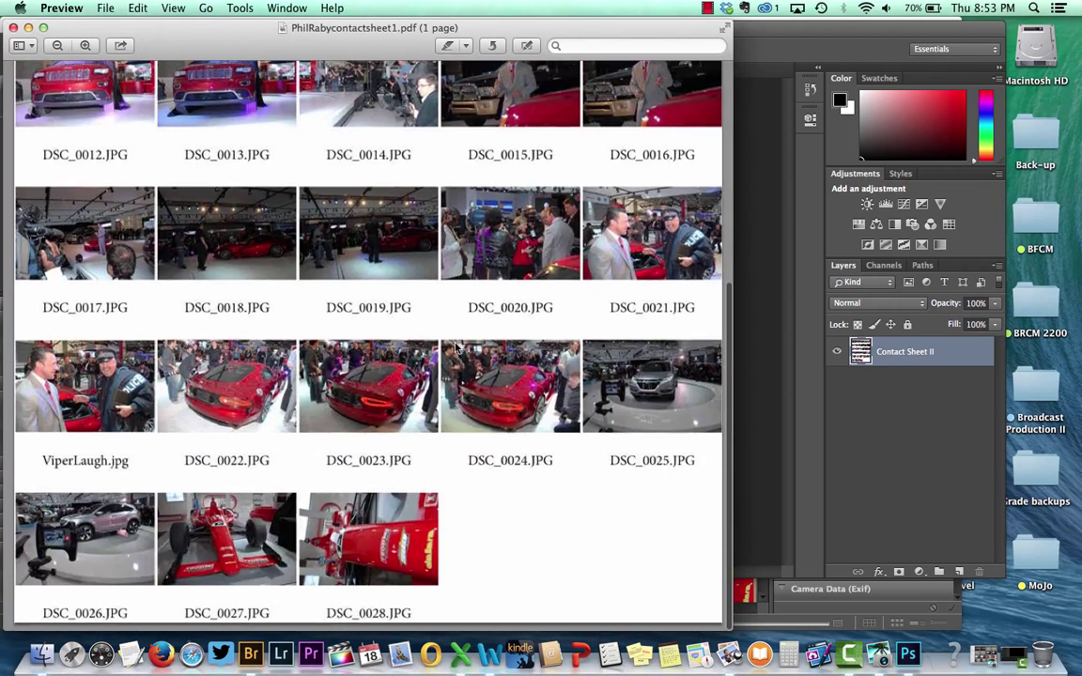
pyautogui.scroll(3)
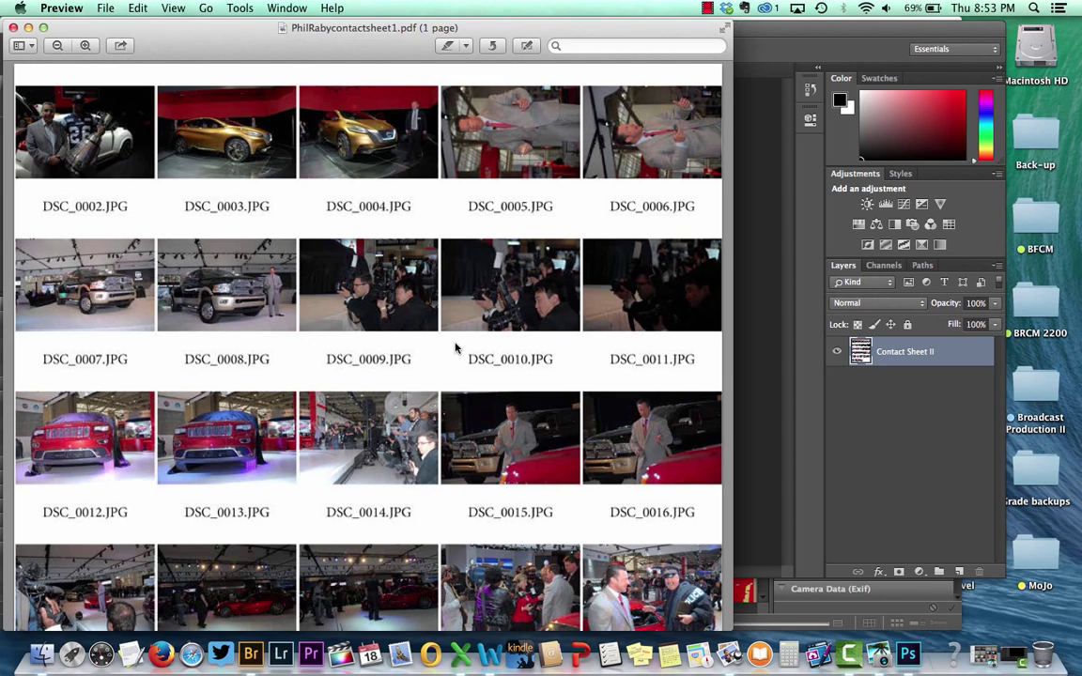
pyautogui.moveTo(379, 308)
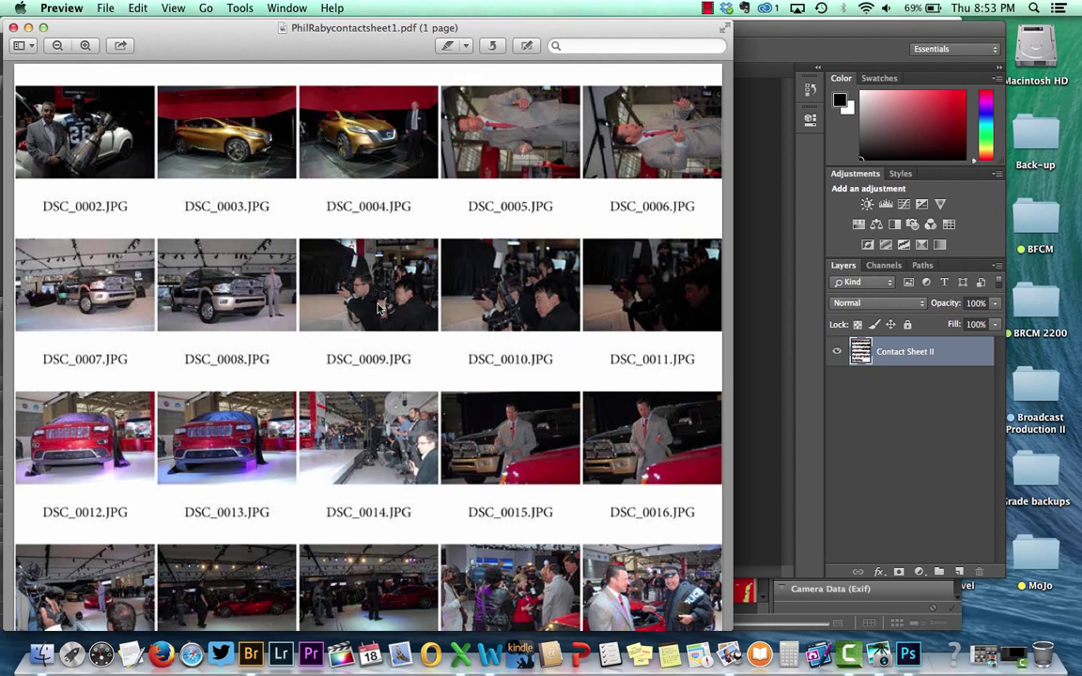
pyautogui.moveTo(368, 303)
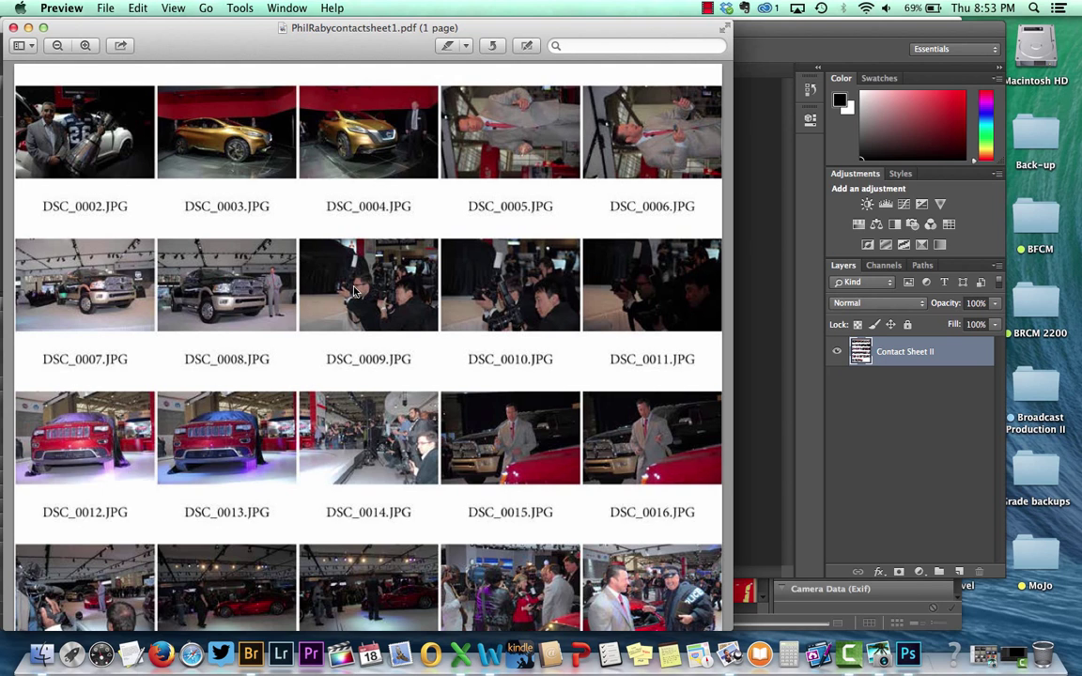
pyautogui.moveTo(327, 266)
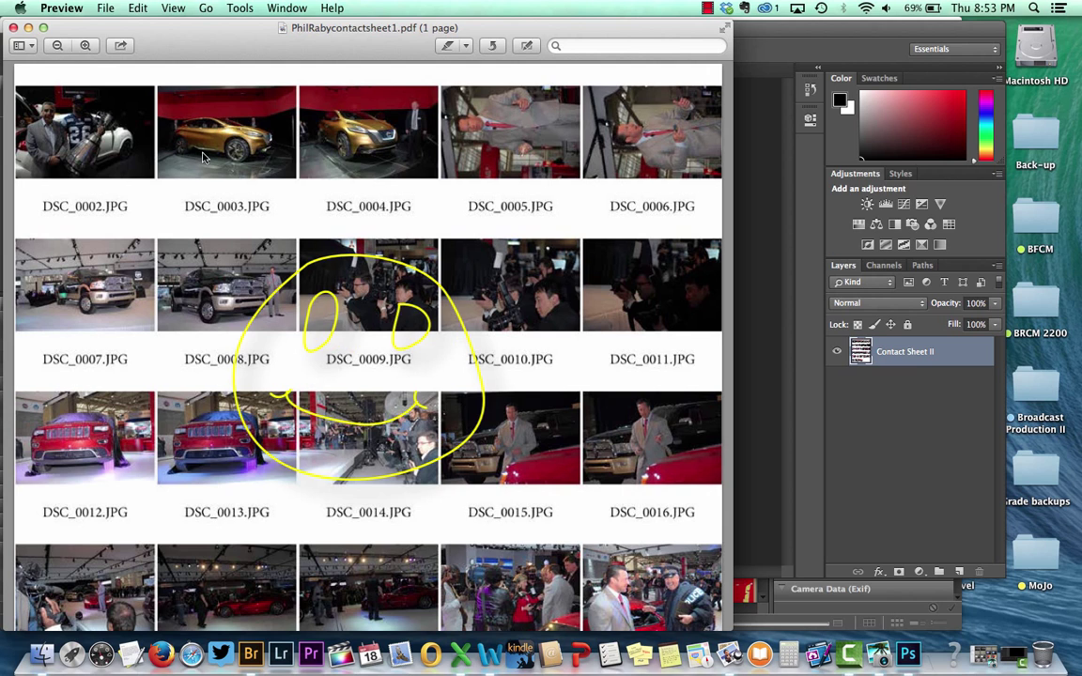
pyautogui.moveTo(124, 120)
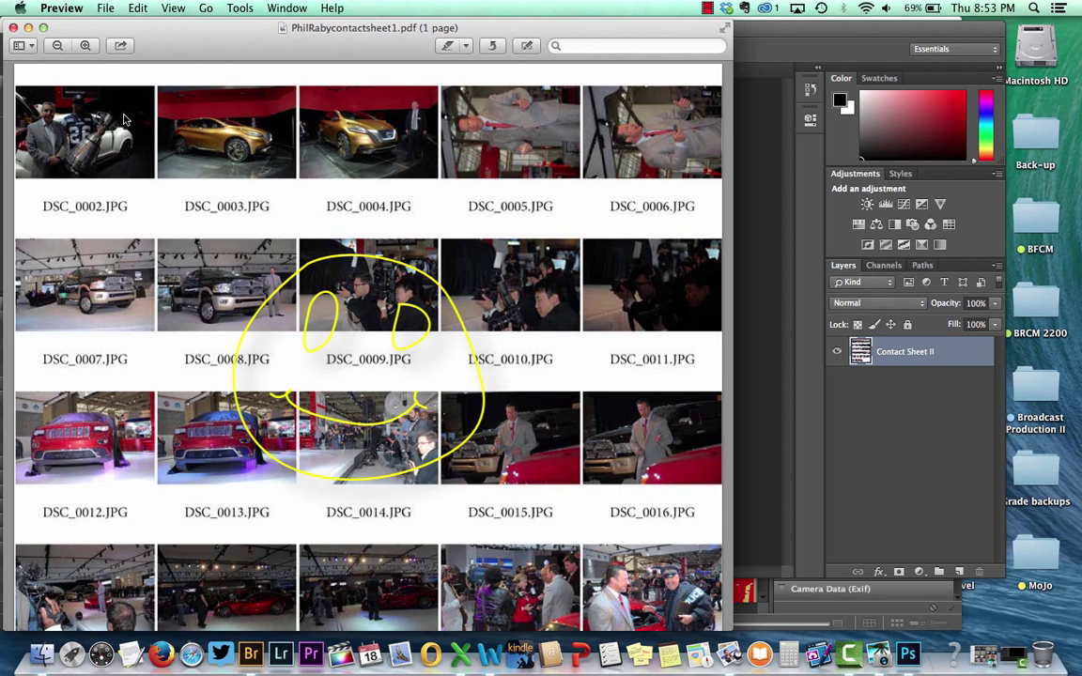